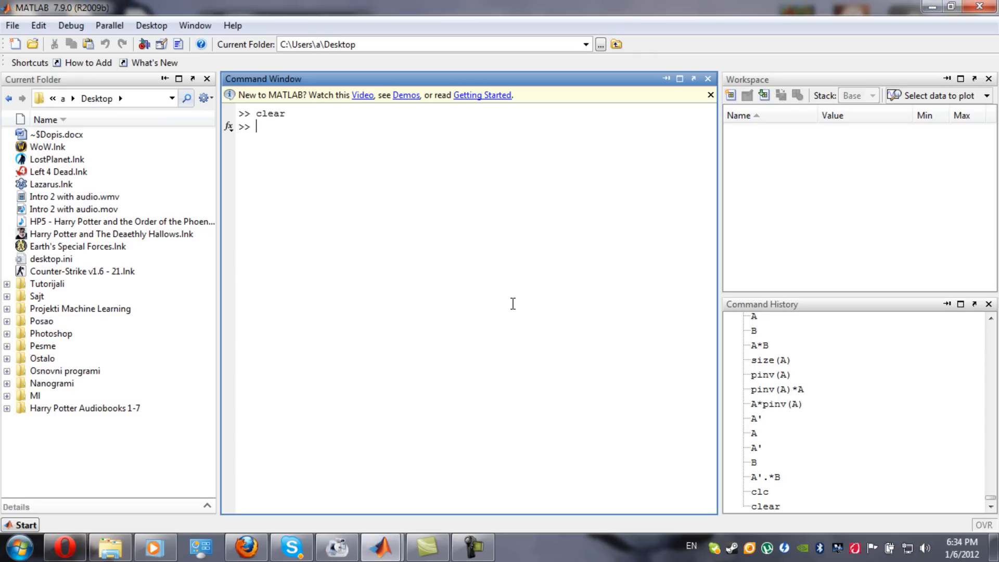
Define A = [1 2 3; 4 5 6] in the Command Window.
text(A=)
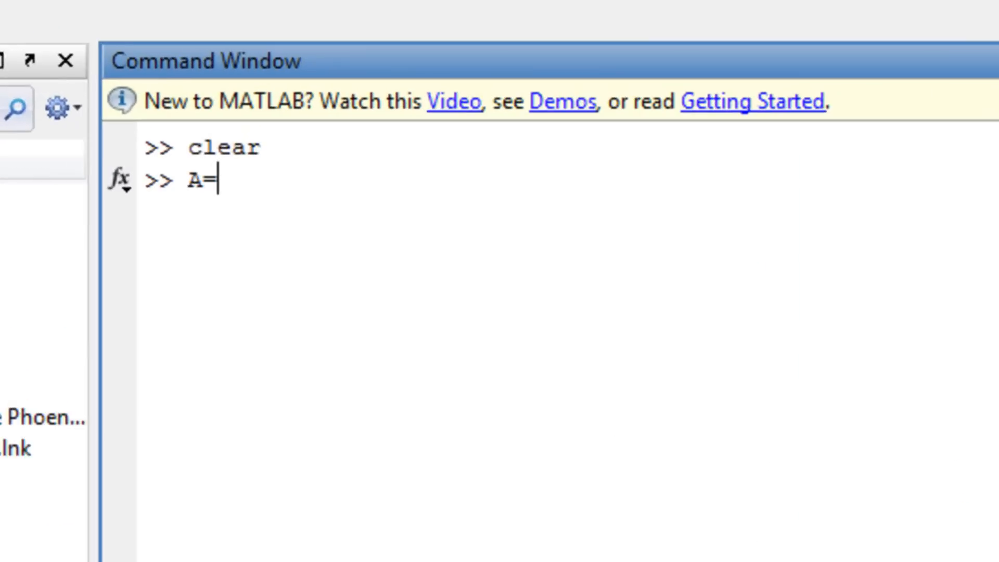
text([1)
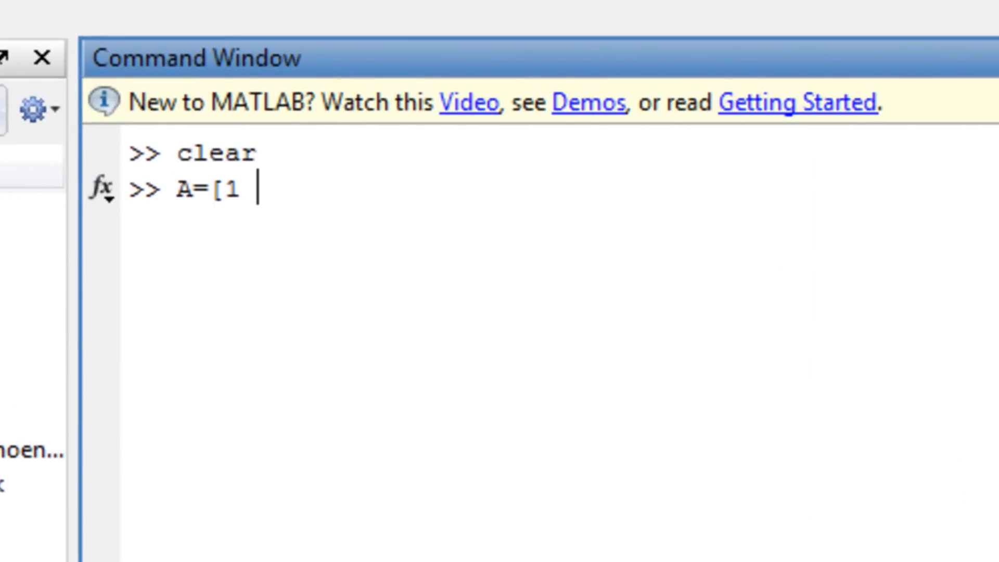
text(2 3)
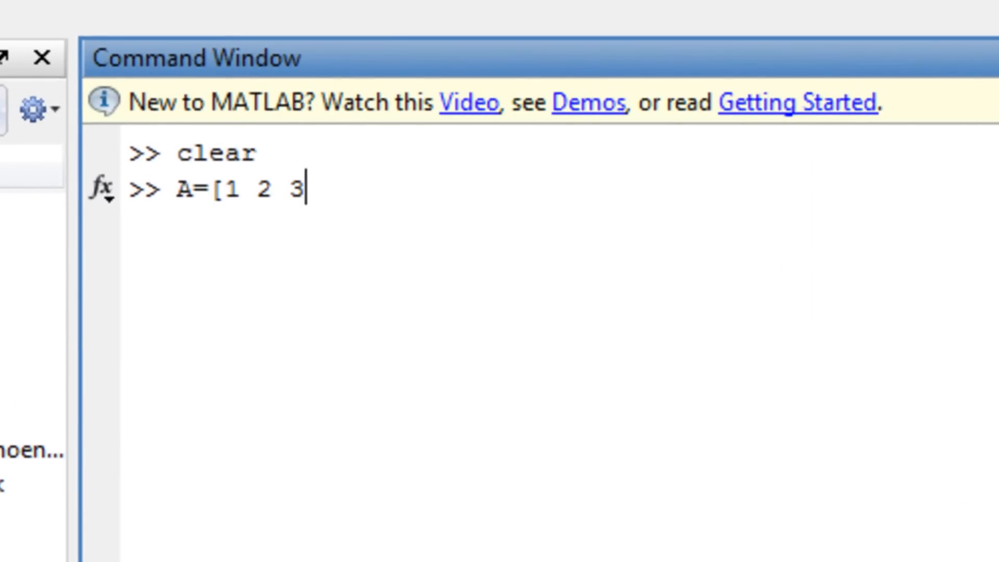
text(;4 5)
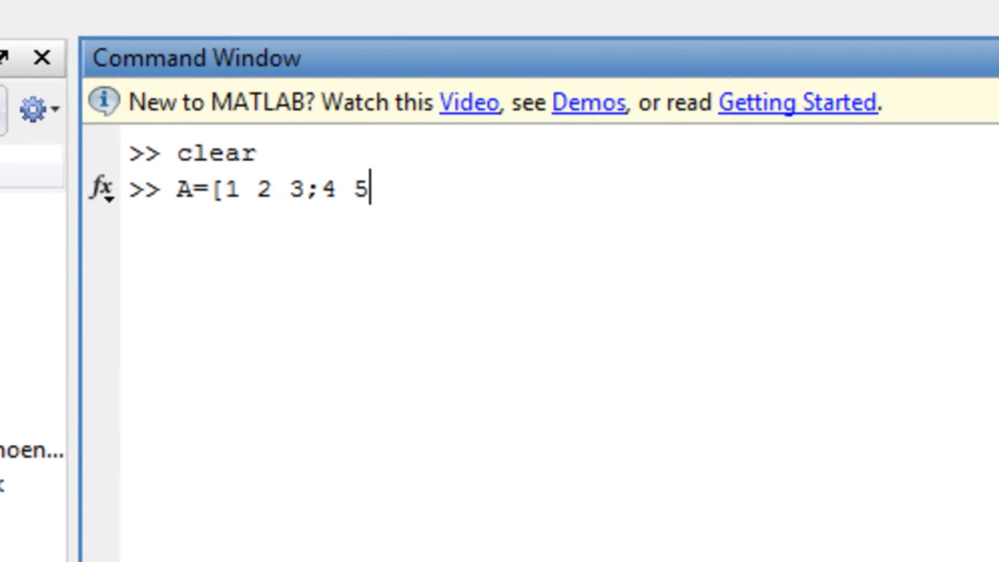
text(6])
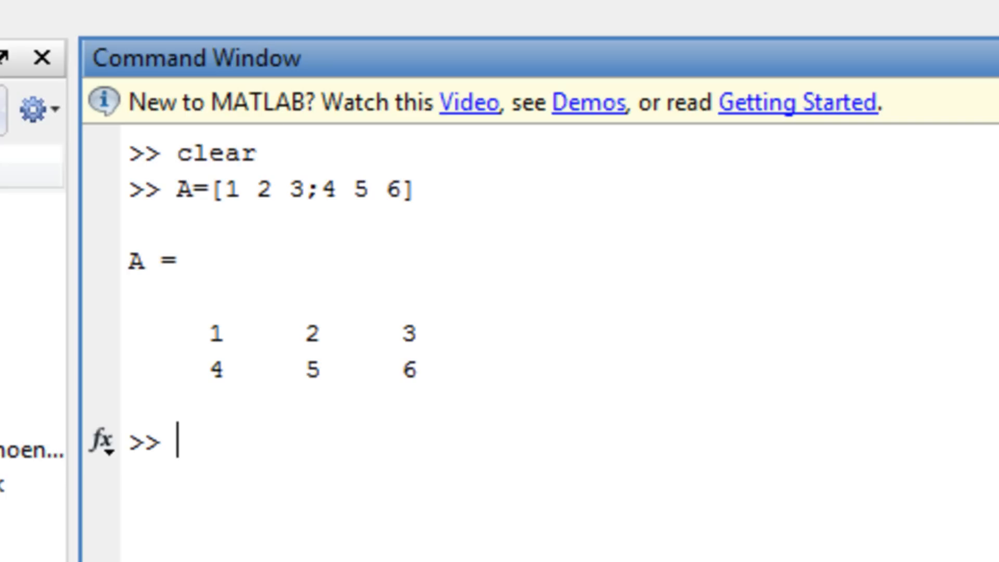
Define B = [2 4 6; 1 3 5] and run it to display the matrix.
text(B)
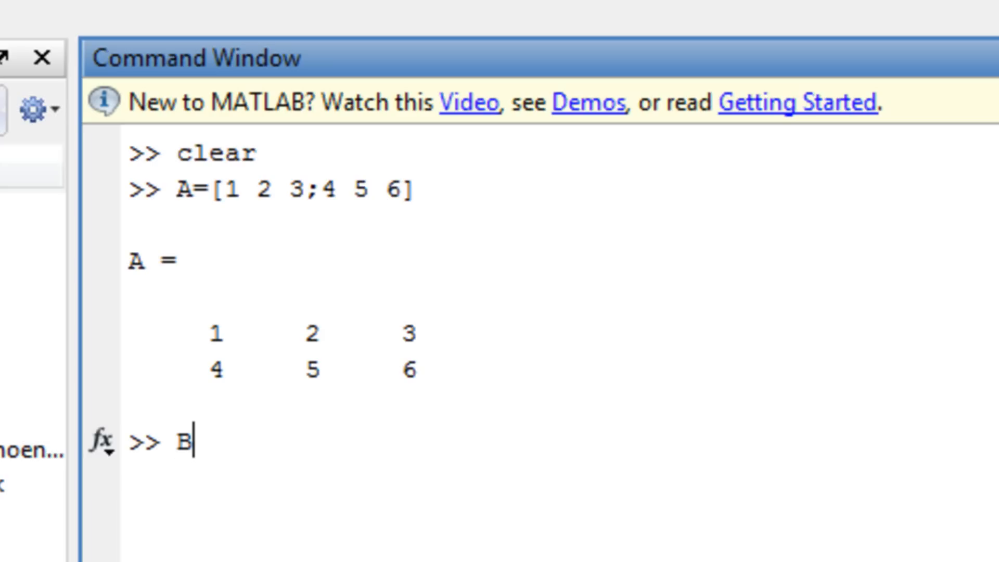
text(=)
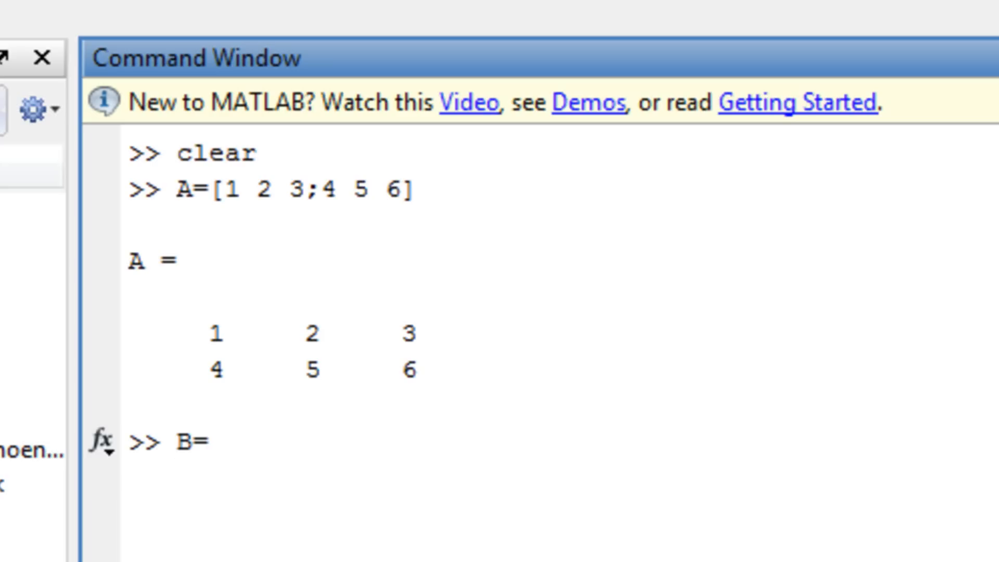
text([)
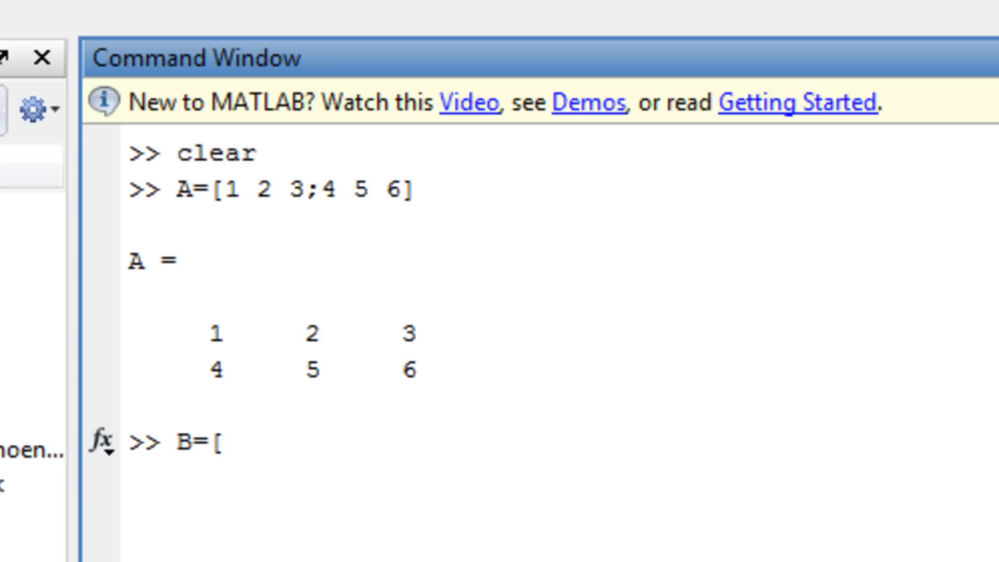
text(1)
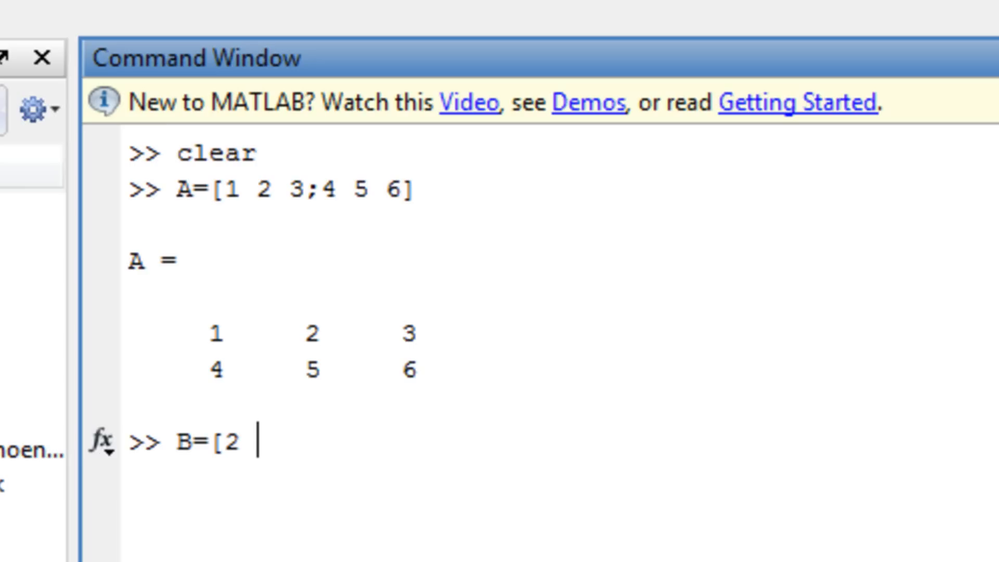
text(4 6;)
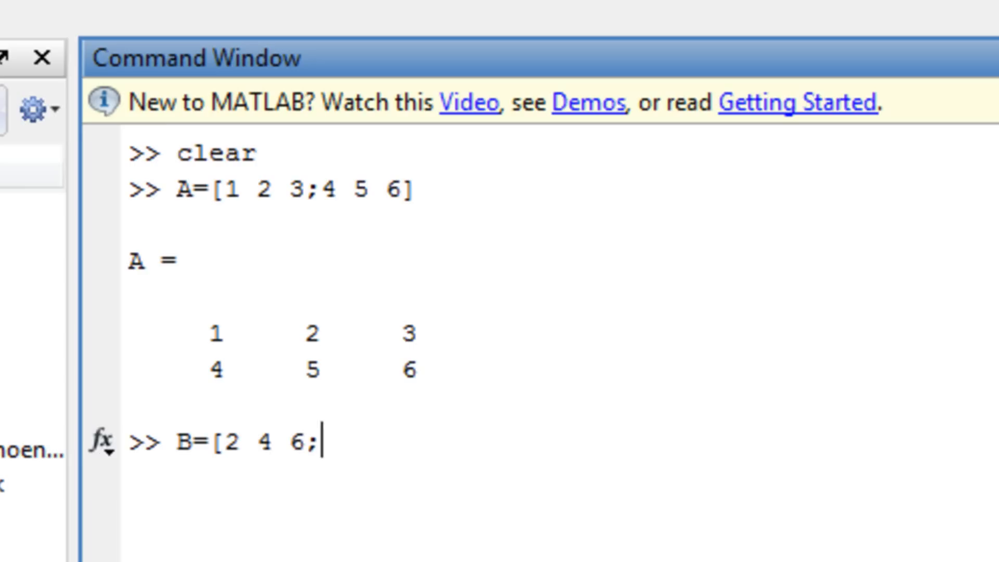
text(1 3 5)
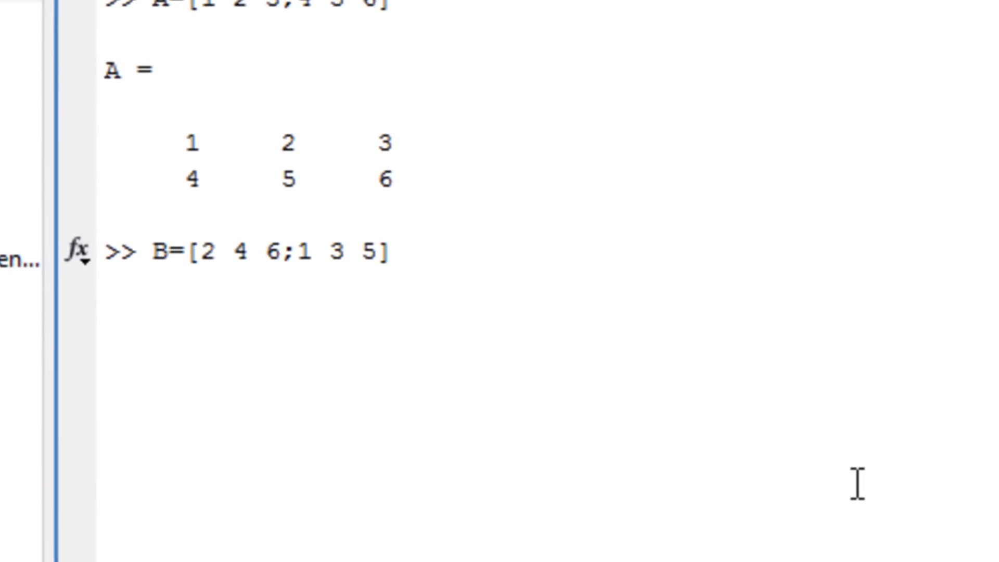
key(Return)
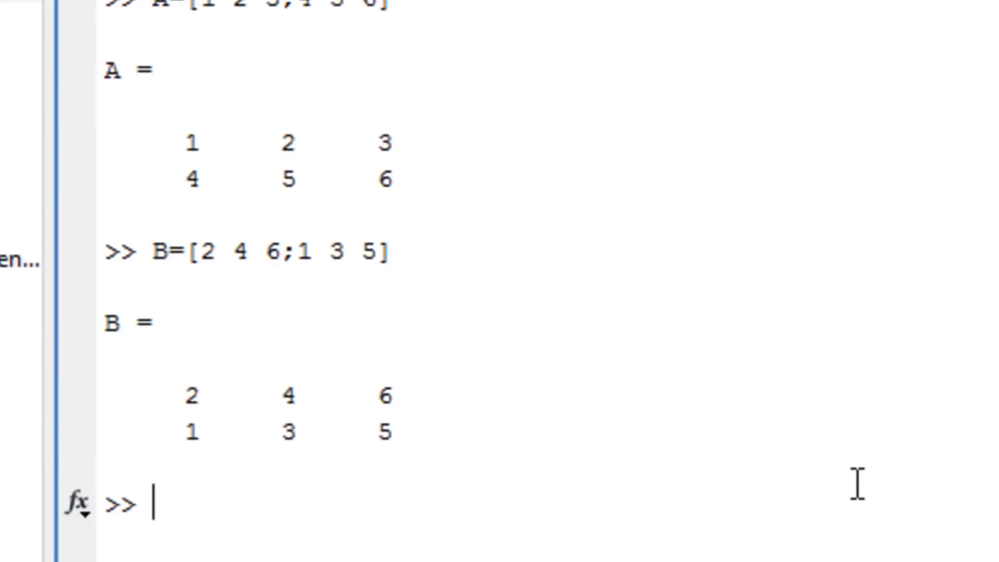
Compute A+B, giving ans = [3 6 9; 5 8 11].
text(A+B)
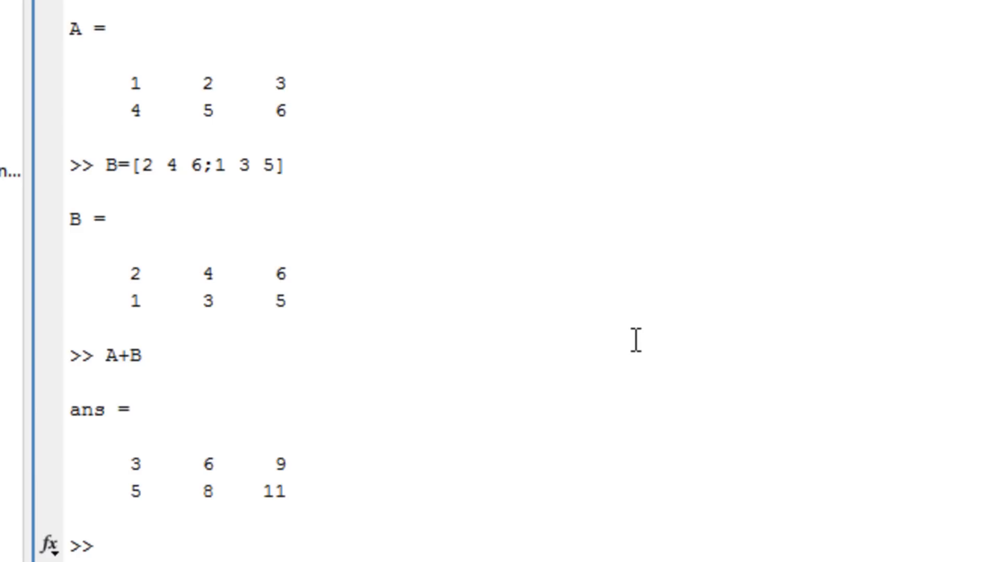
scroll(down, 3)
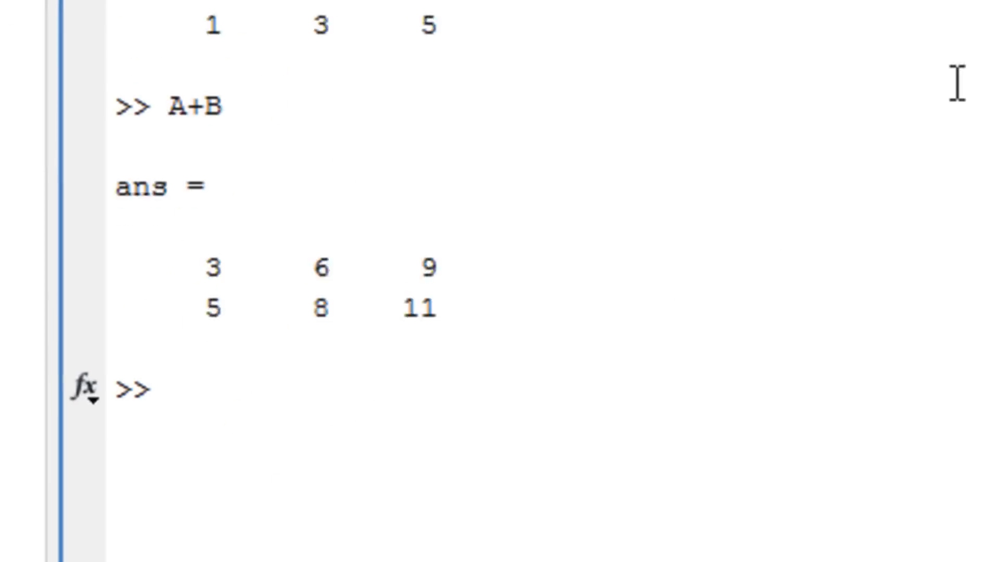
Query size(A), returning ans = 2 3.
text(siz)
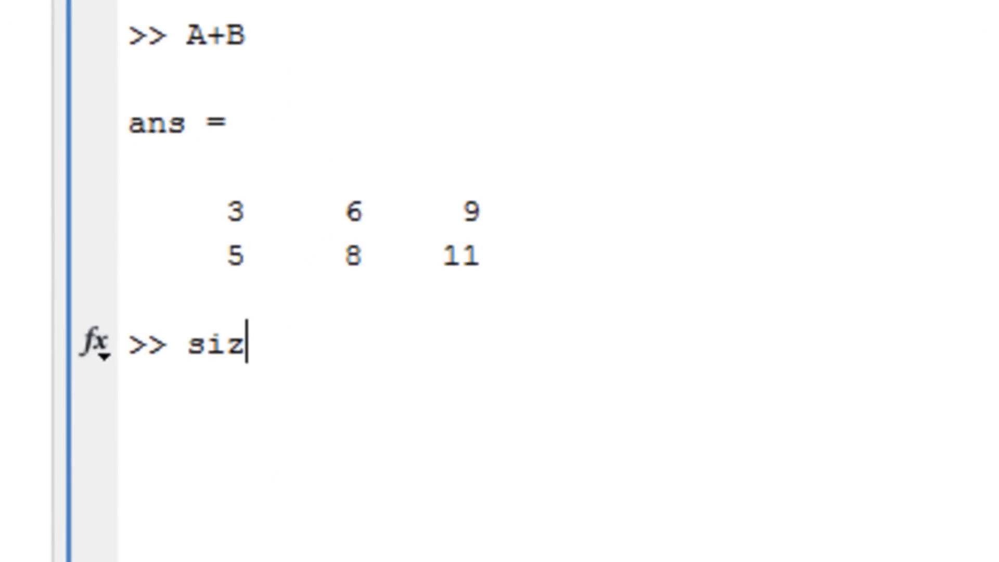
text(e(A)
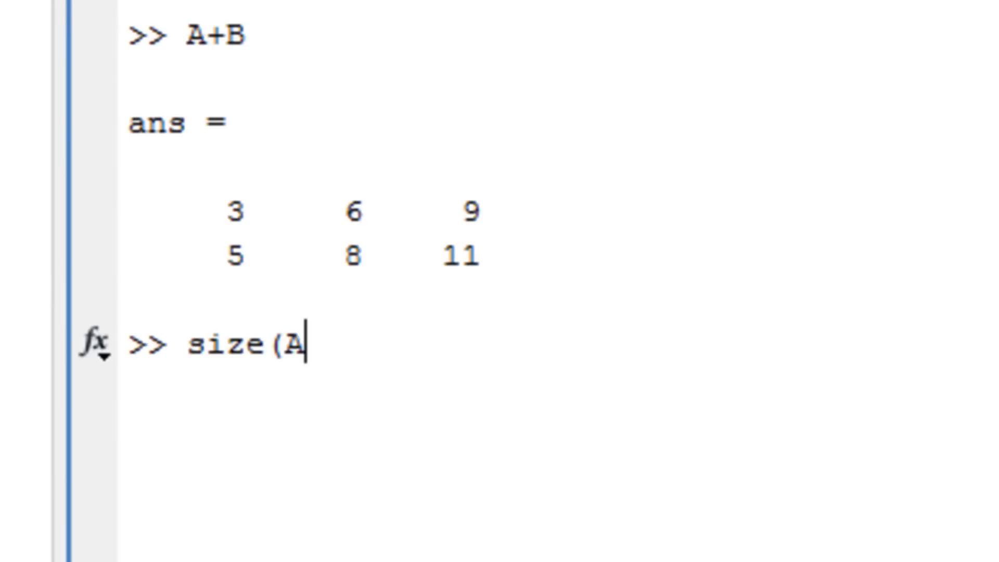
text())
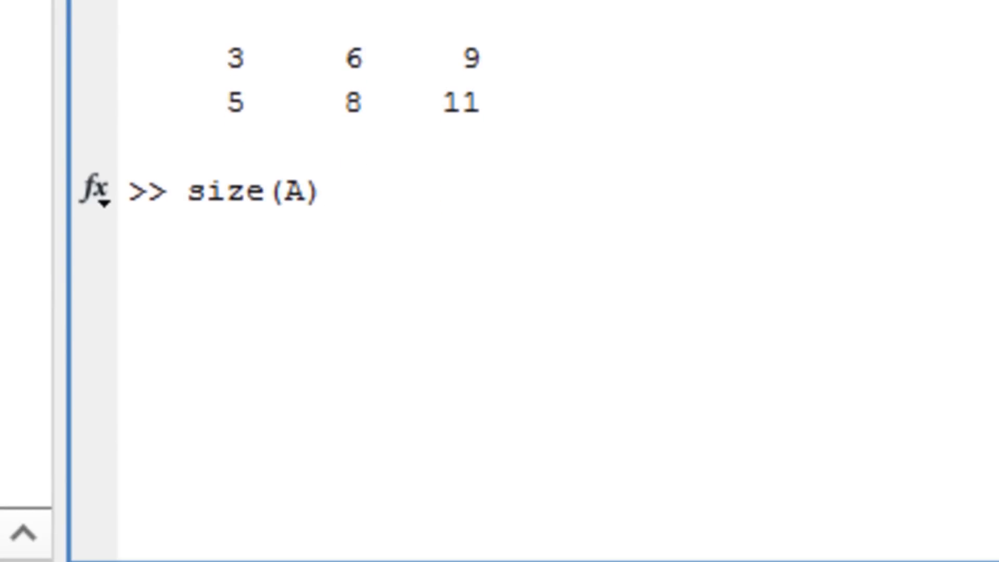
key(Return)
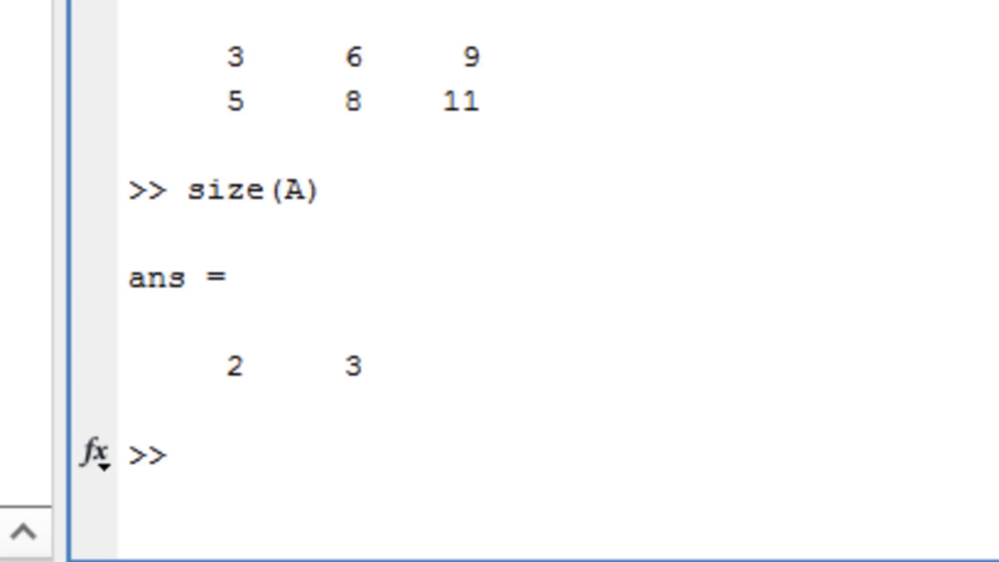
click(188, 456)
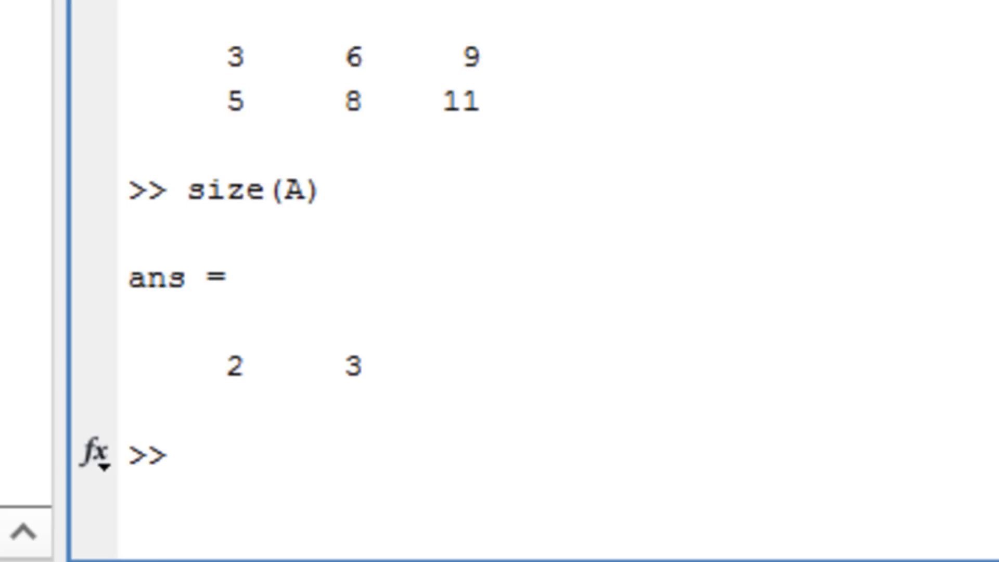
Evaluate B' to transpose B before clearing the Command Window.
text(B)
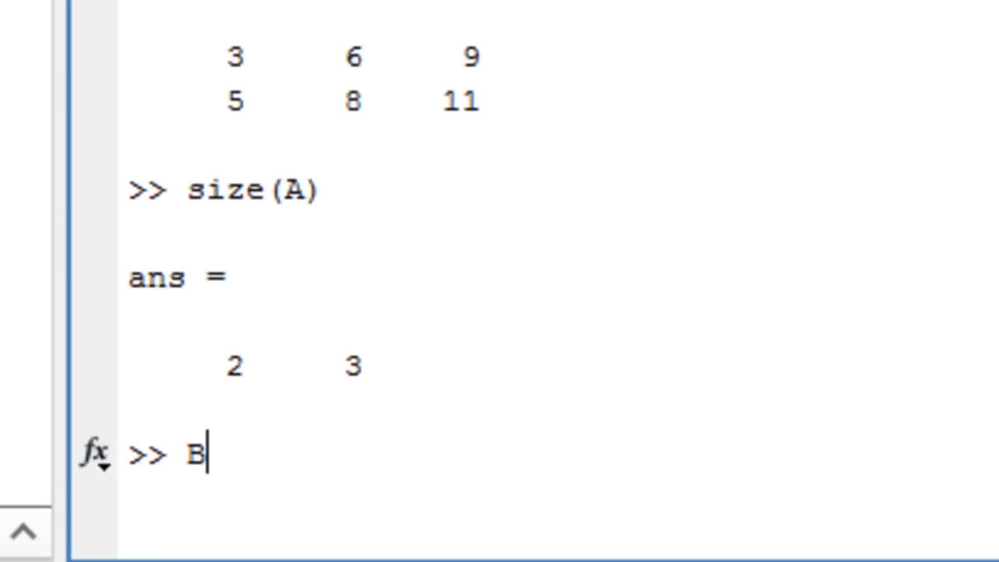
text(')
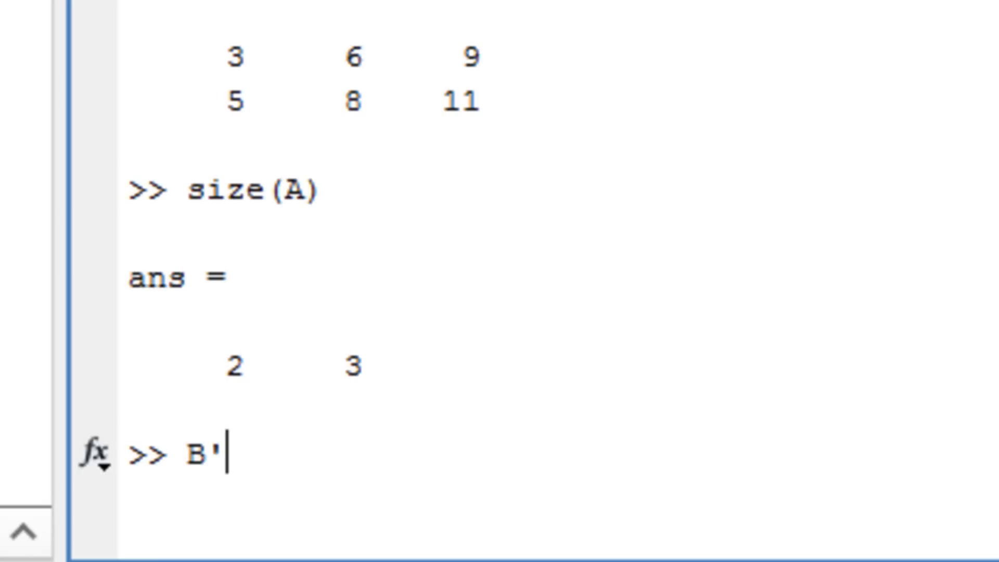
key(Return)
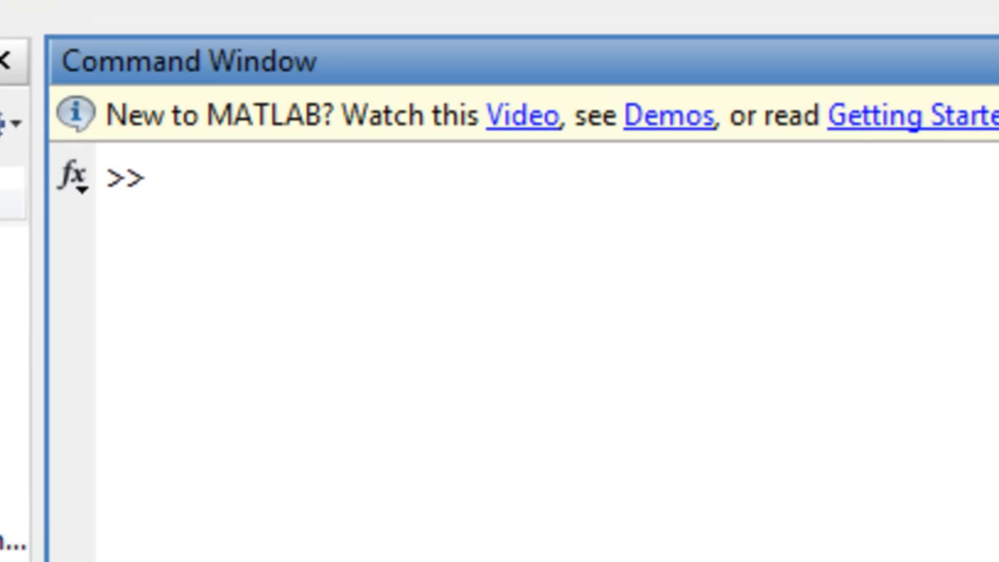
Display A again, then B' giving the 3-by-2 matrix [2 1; 4 3; 6 5].
text(A)
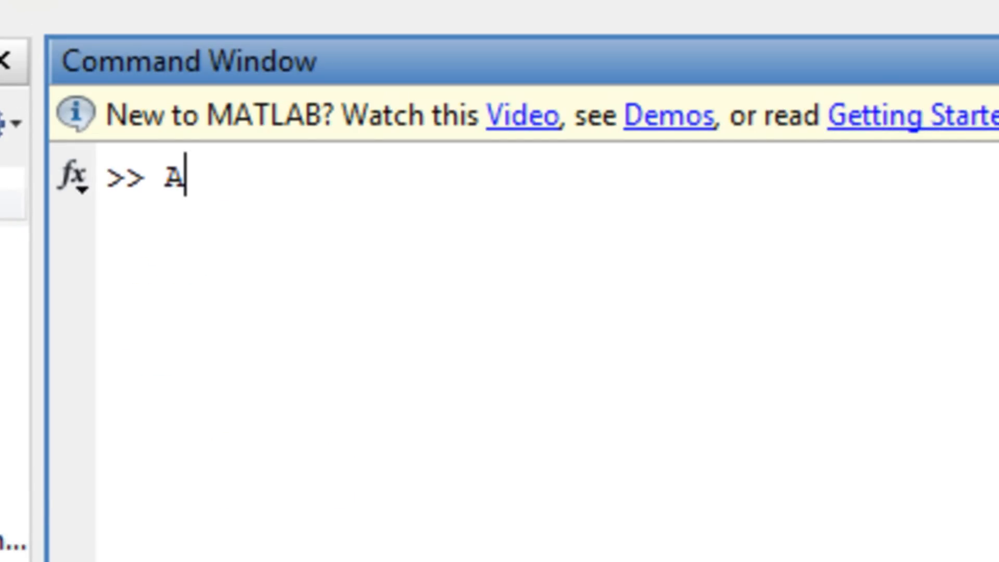
key(Return)
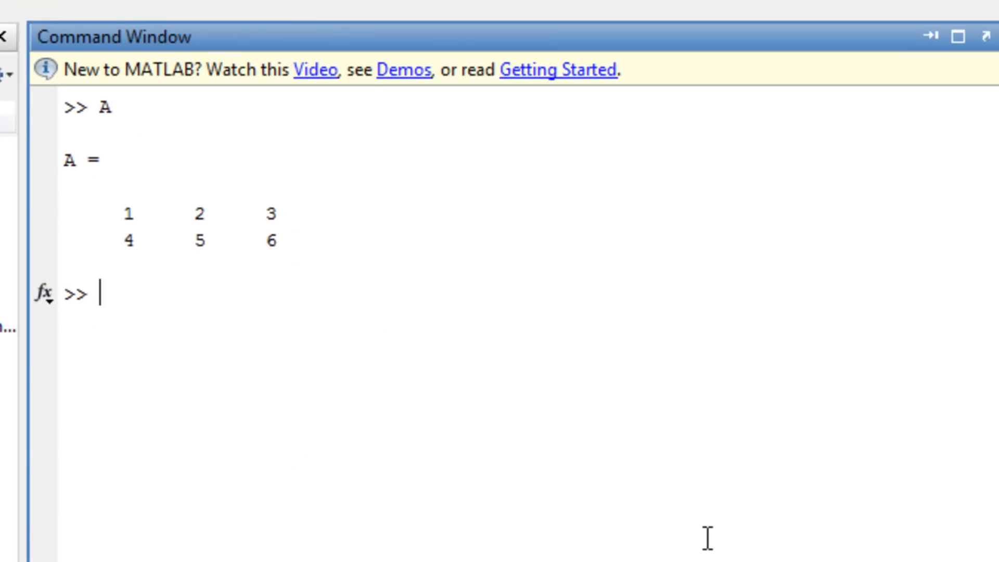
text(B)
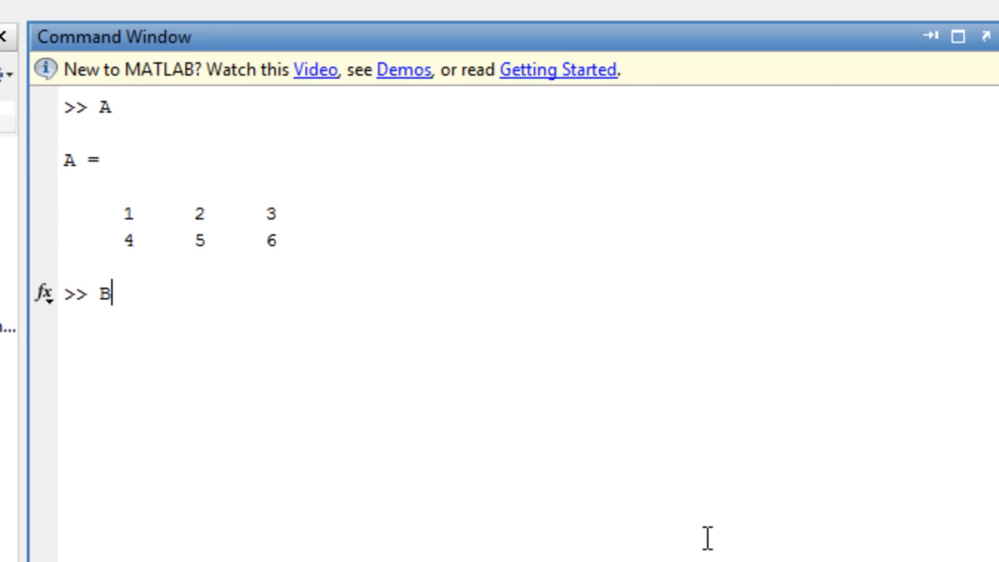
key(Return)
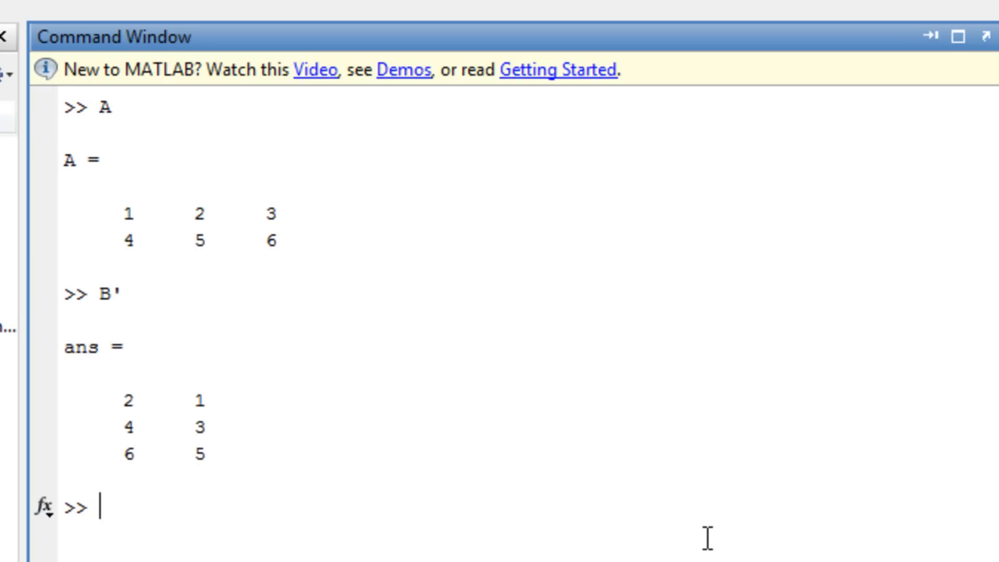
Compute A*B', giving ans = [28 22; 64 49].
text(A*)
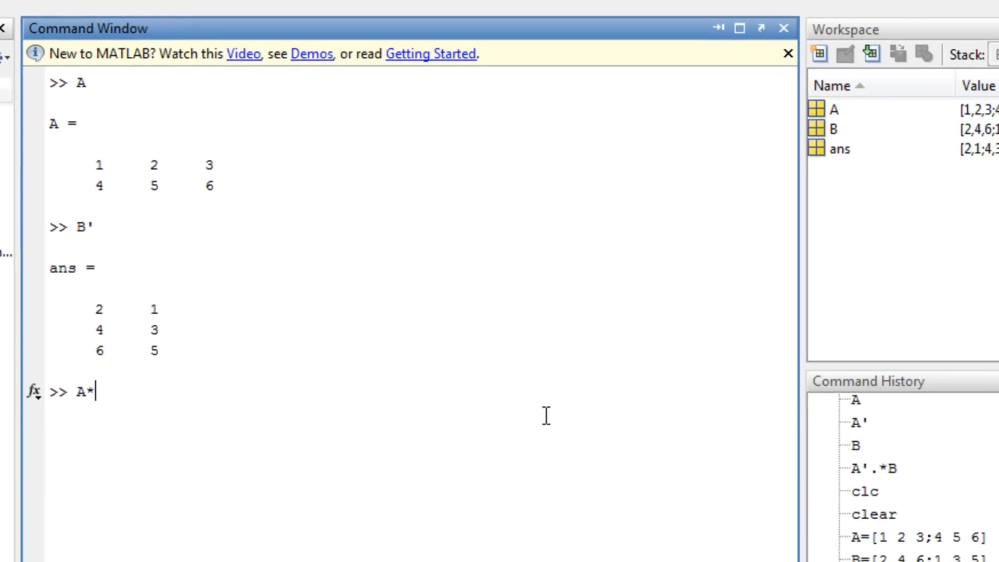
text(B')
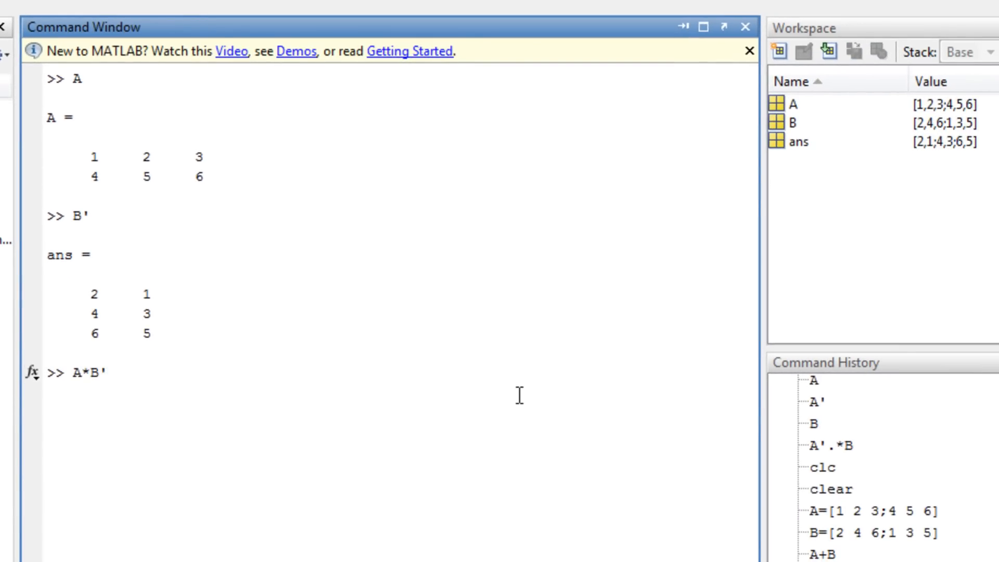
key(Return)
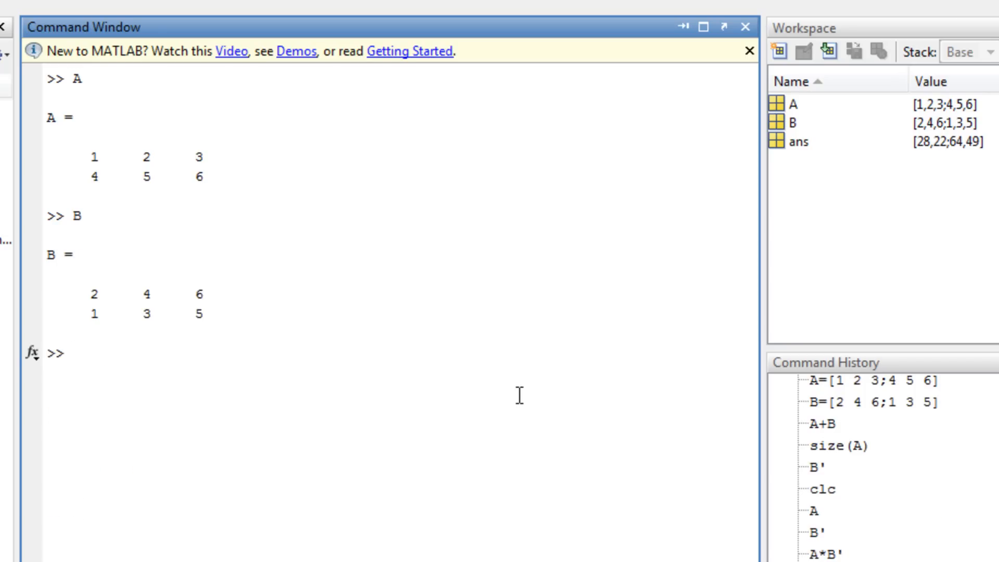
Compute the element-wise product A.*B, giving [2 8 18; 4 15 30].
click(73, 354)
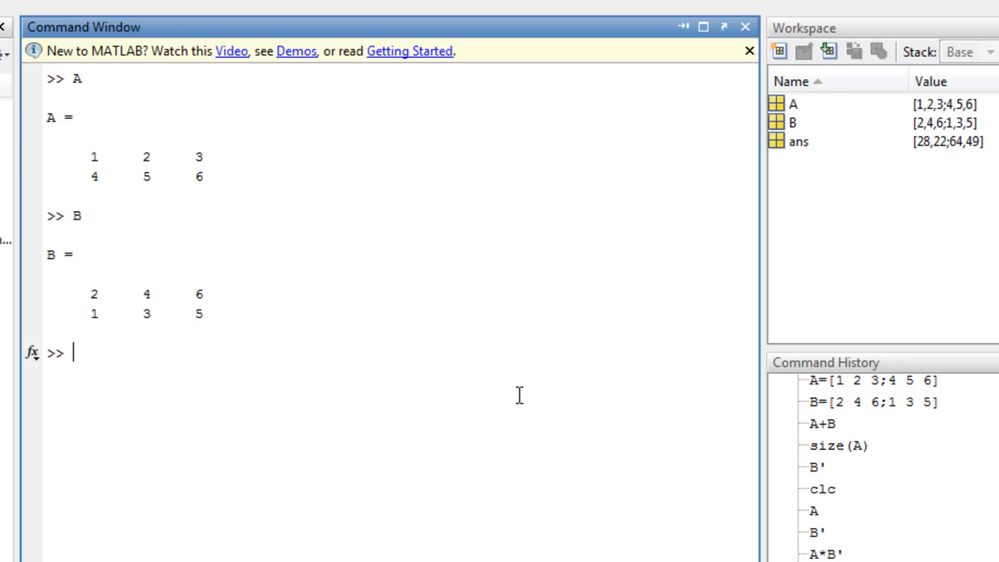
text(A)
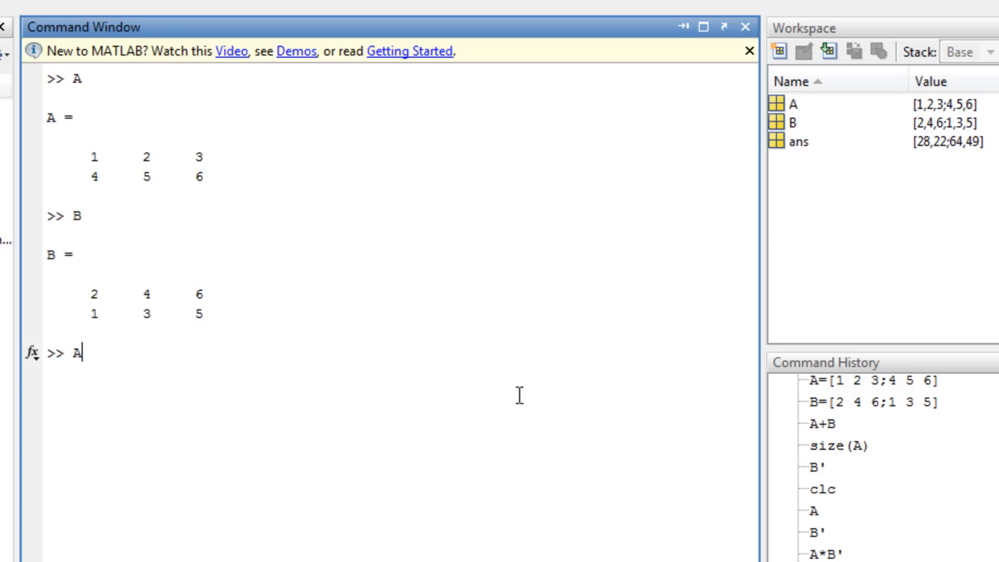
text(.)
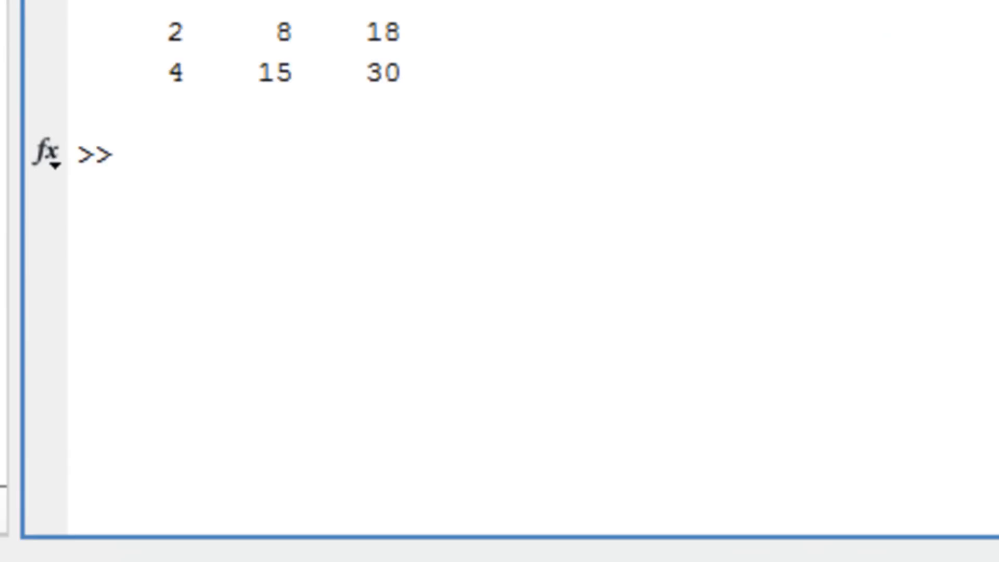
Generate eye(5), the 5-by-5 identity, and zeros(5), a 5-by-5 zero matrix.
text(eye)
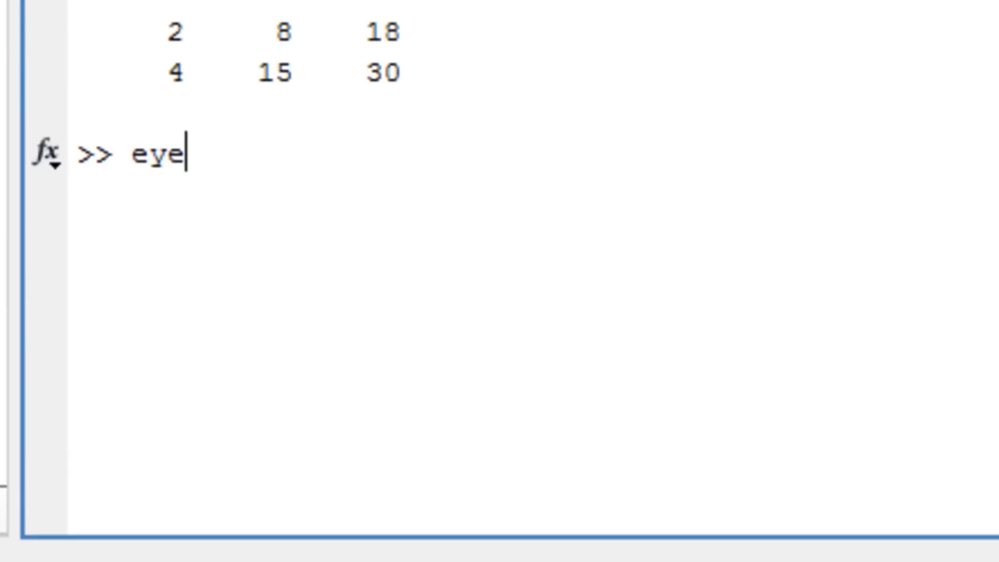
text((5)
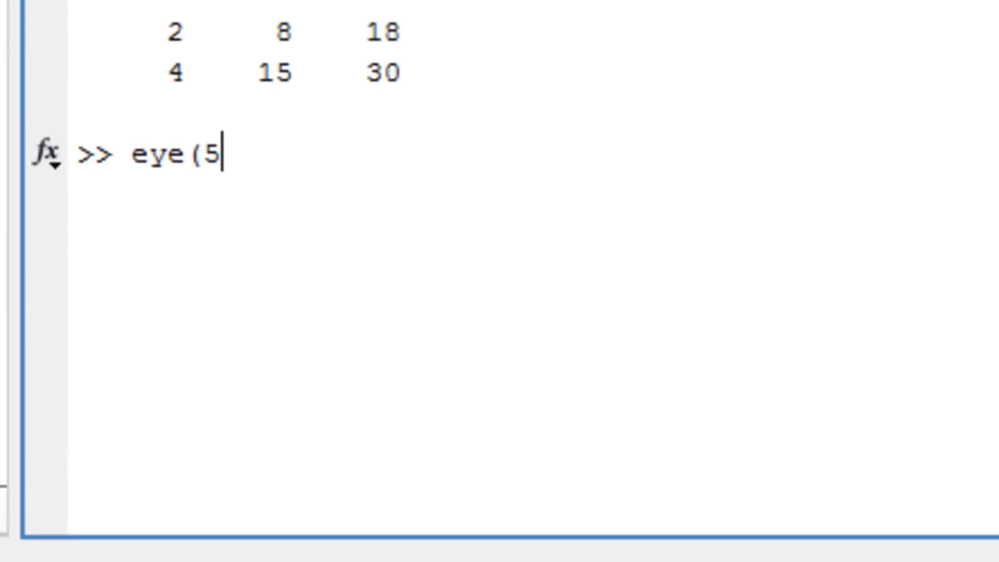
text())
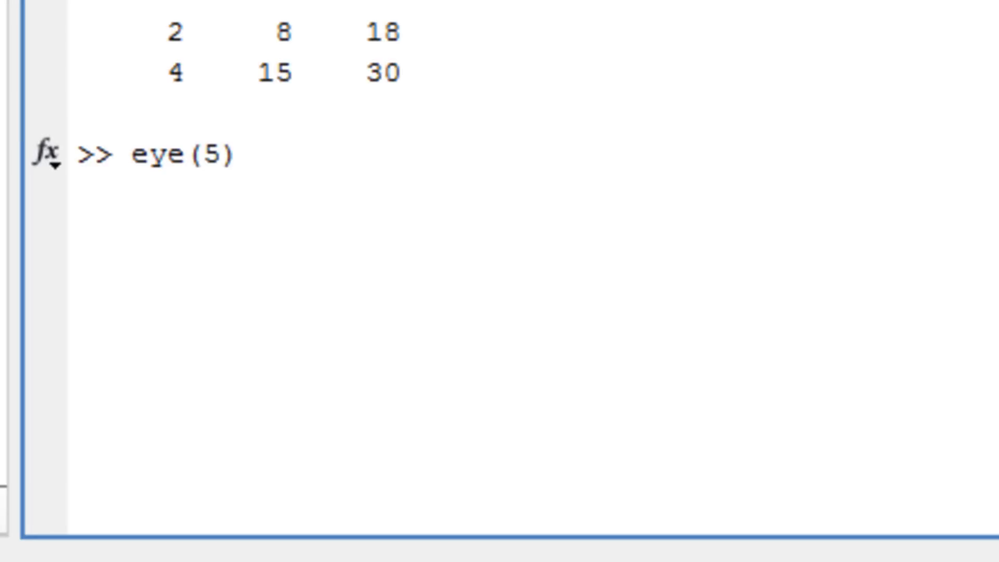
key(Return)
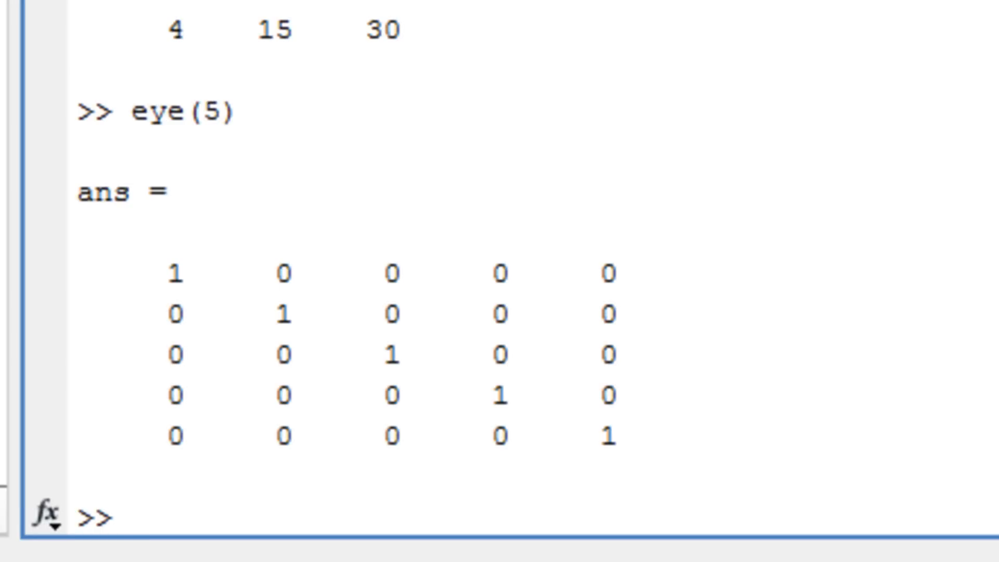
text(ze)
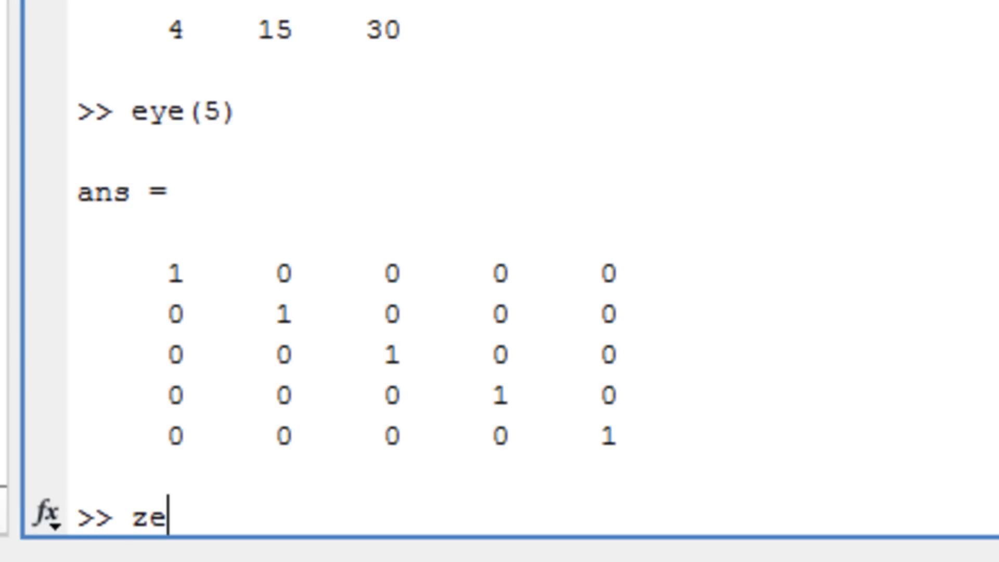
text(ros)
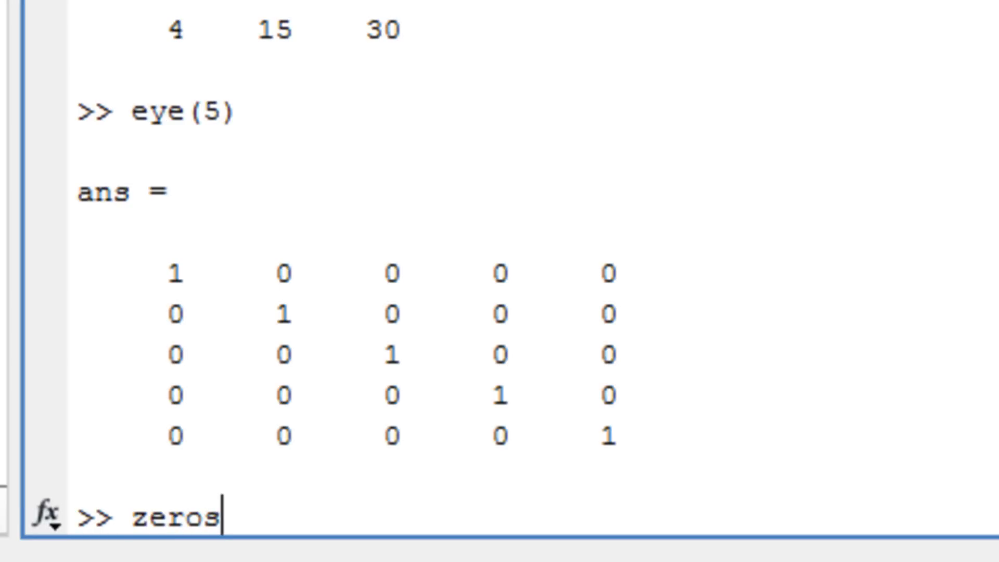
text(()
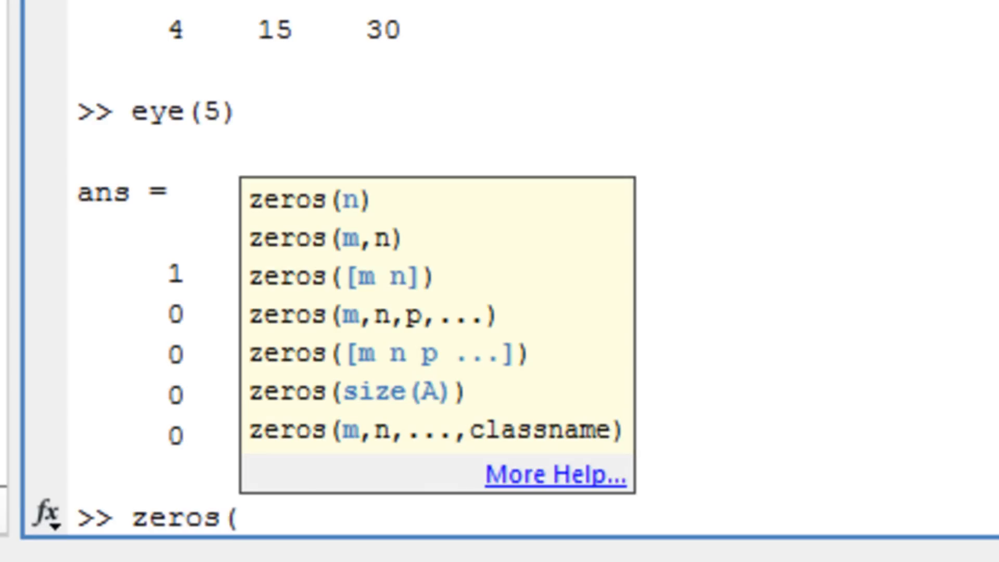
text(5)
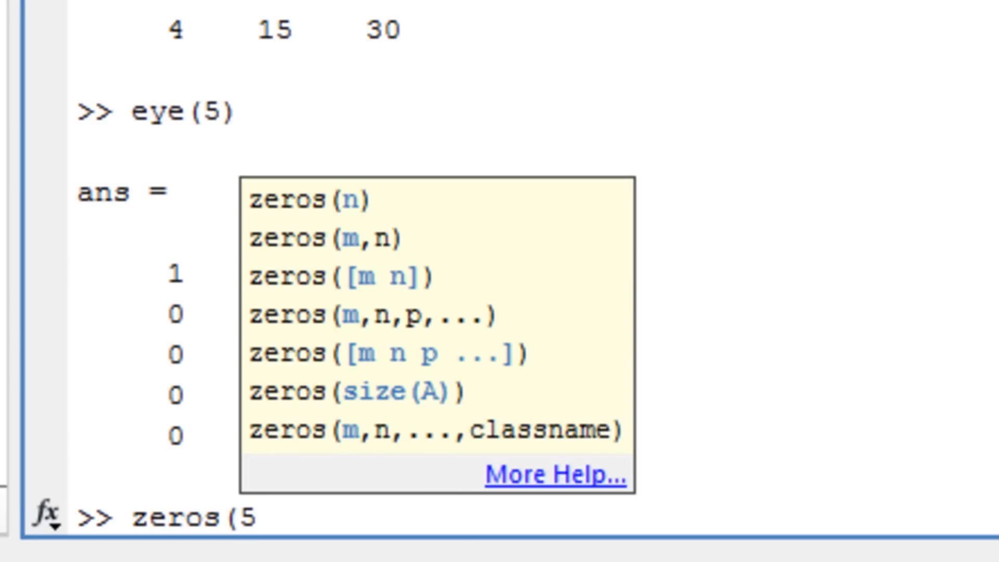
key(Return)
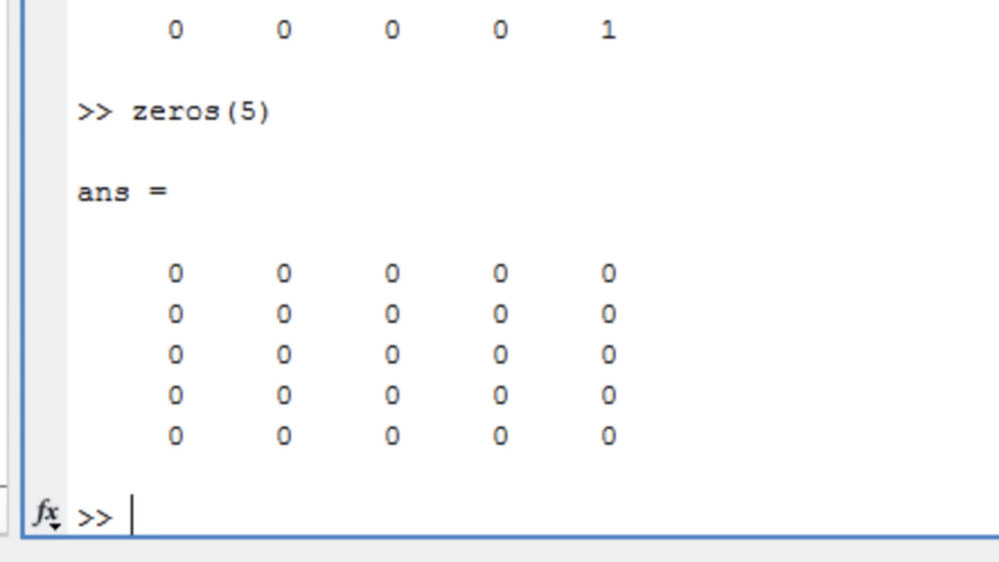
Generate zeros(5,2) and ones(5,2), the 5-by-2 zero and ones matrices.
text(zeros()
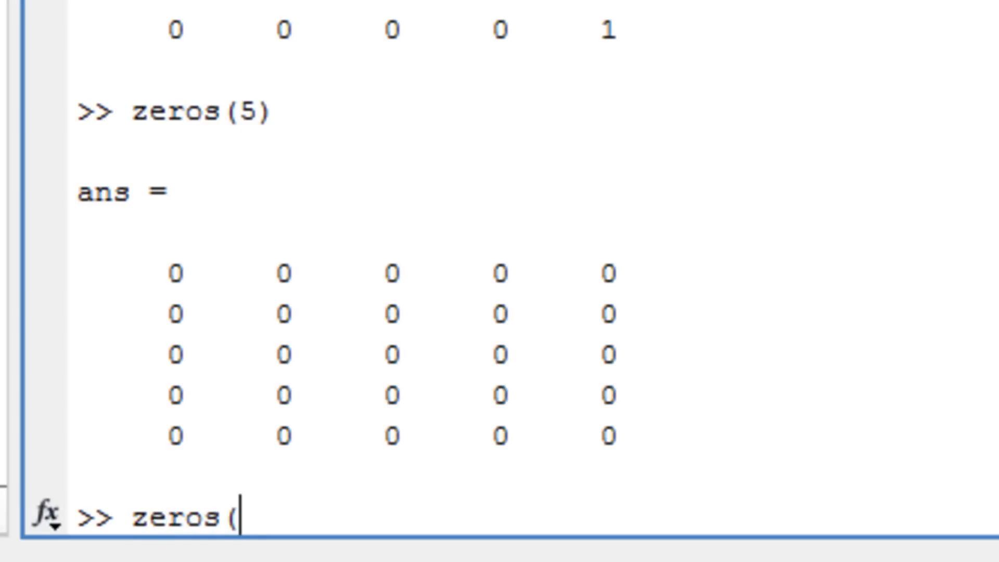
text(5,2)
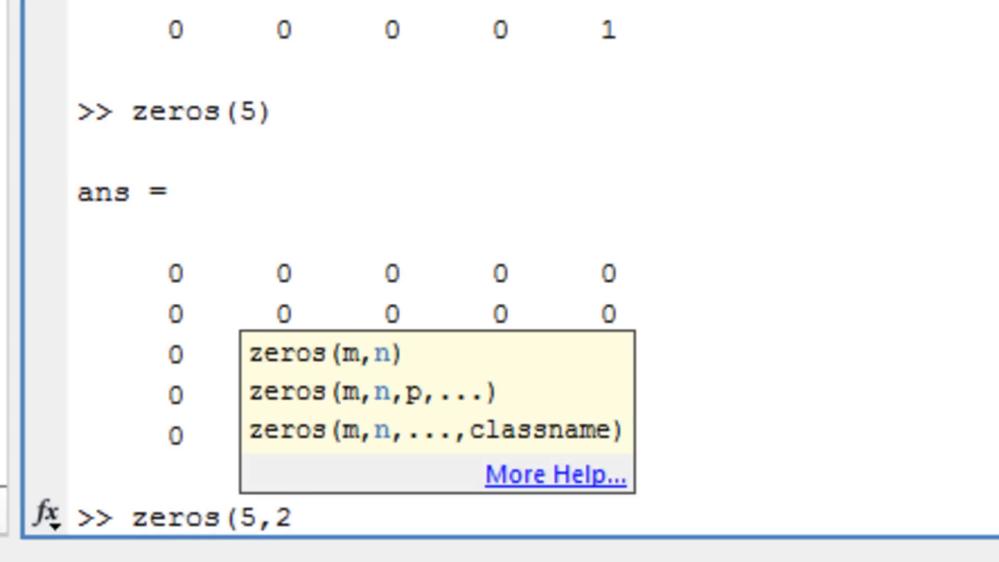
key(Return)
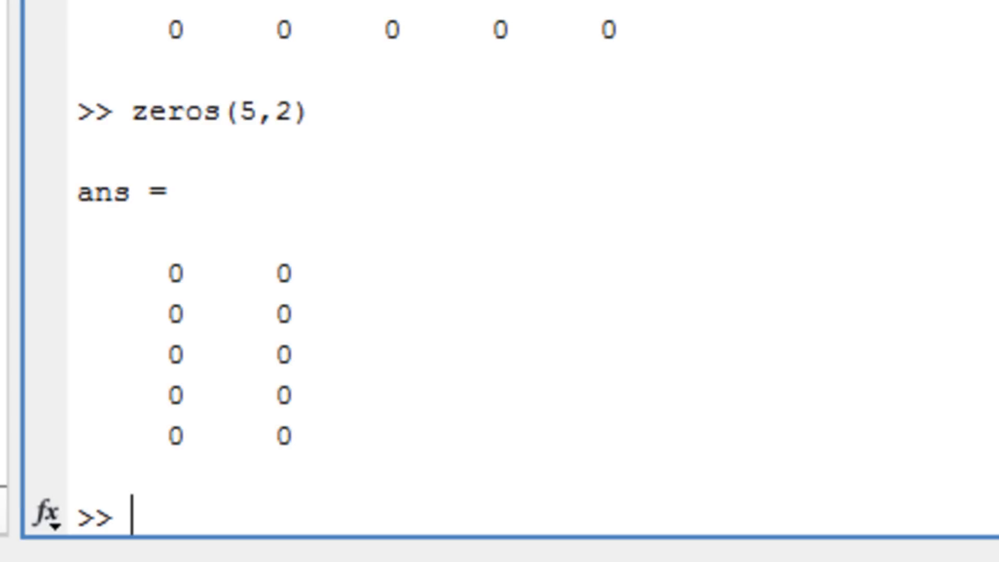
text(on)
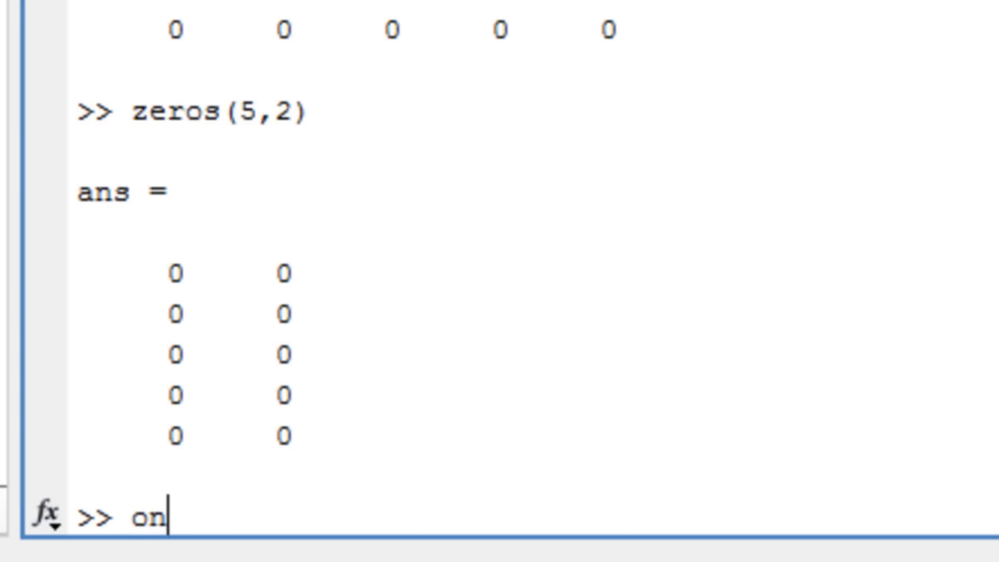
text(es()
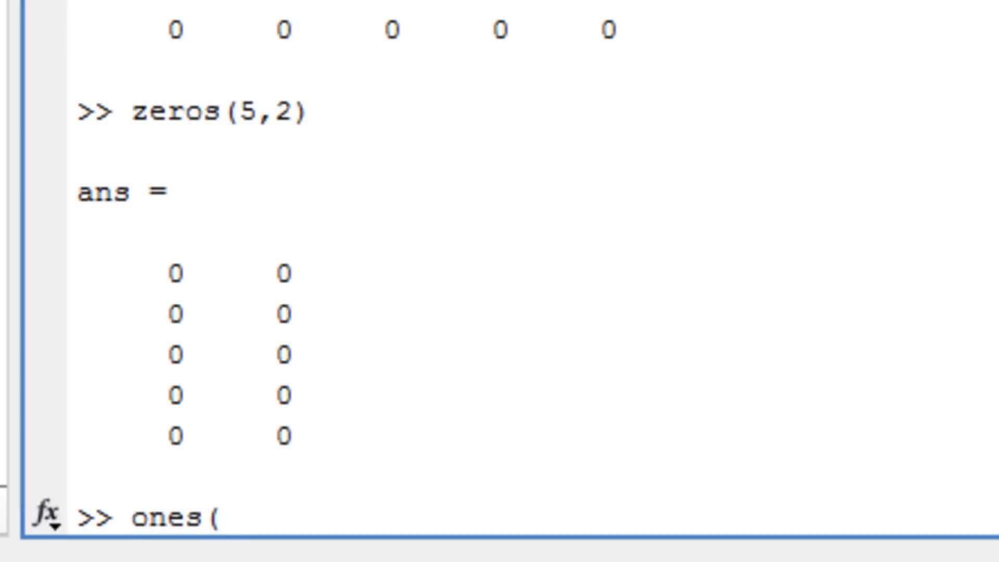
key(Return)
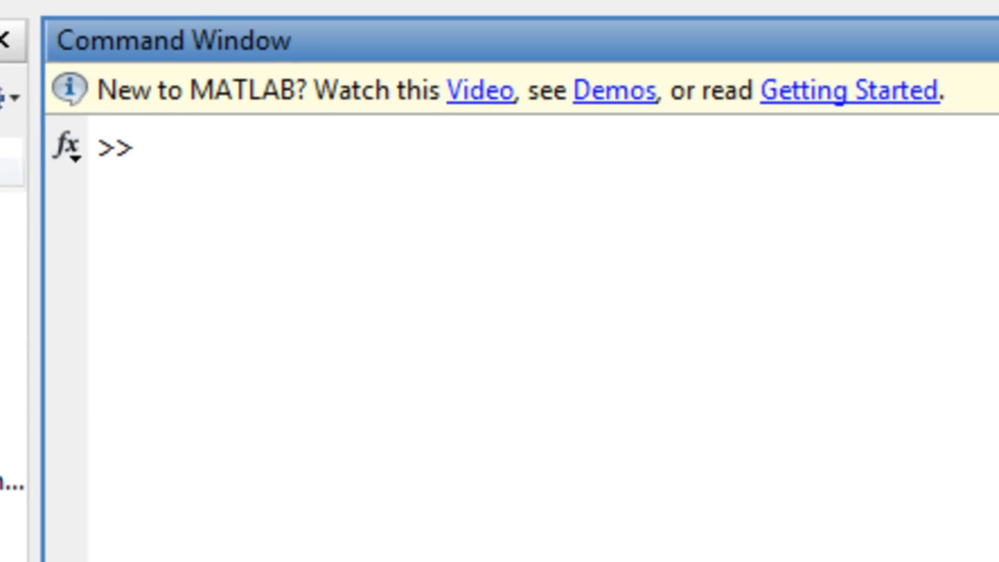
Display A and compute pinv(A), its 3-by-2 pseudo-inverse.
text(A)
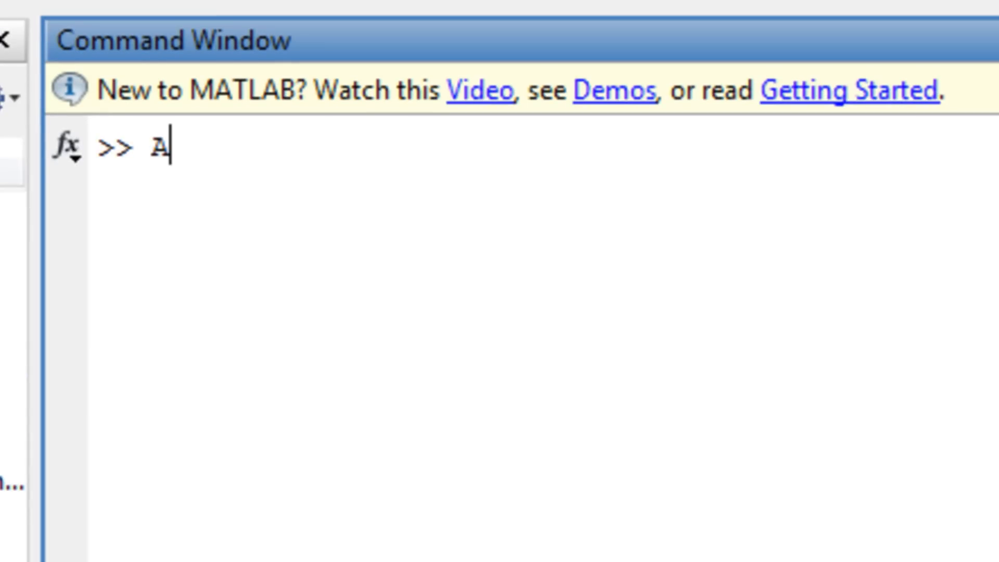
key(Return)
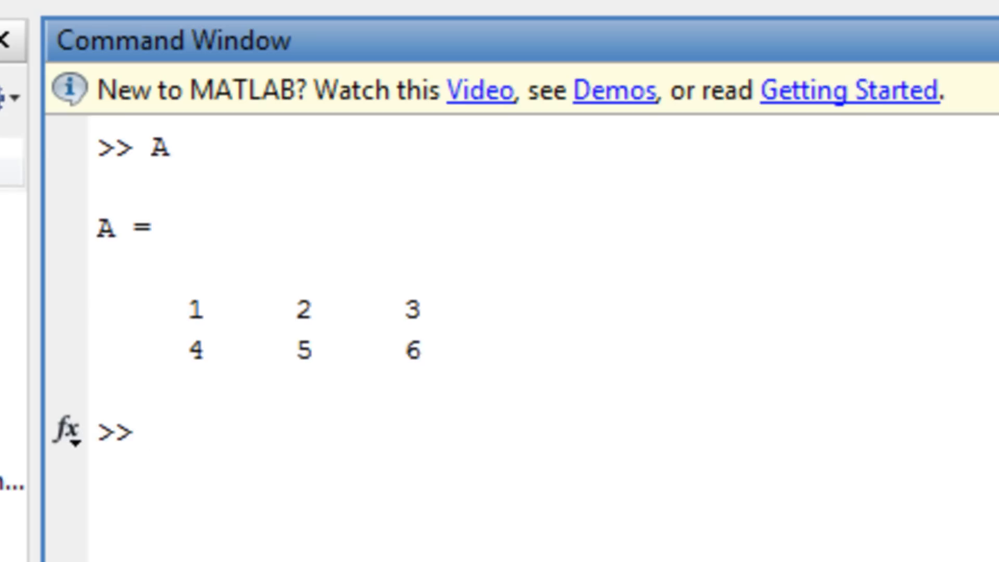
text(pinv)
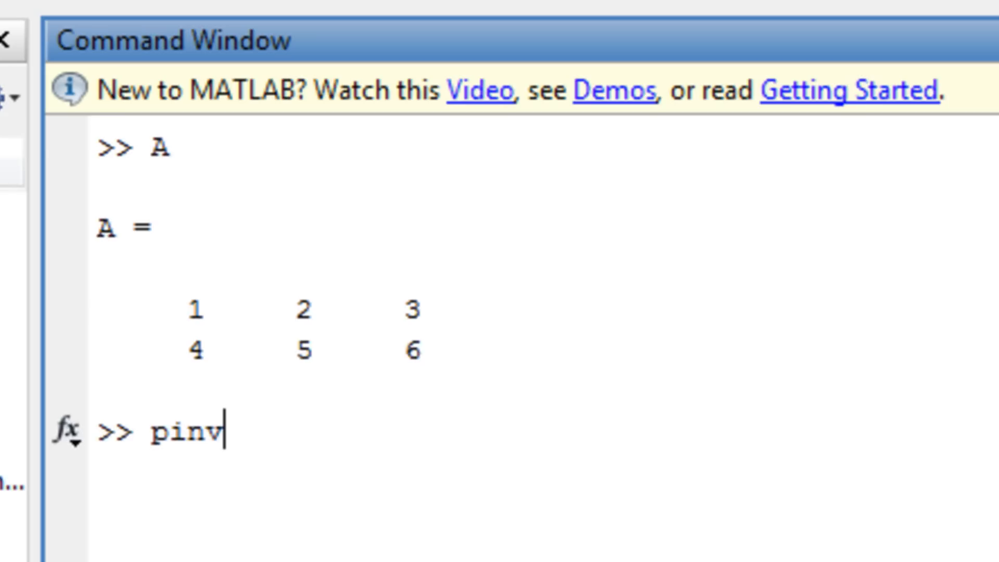
text((A)
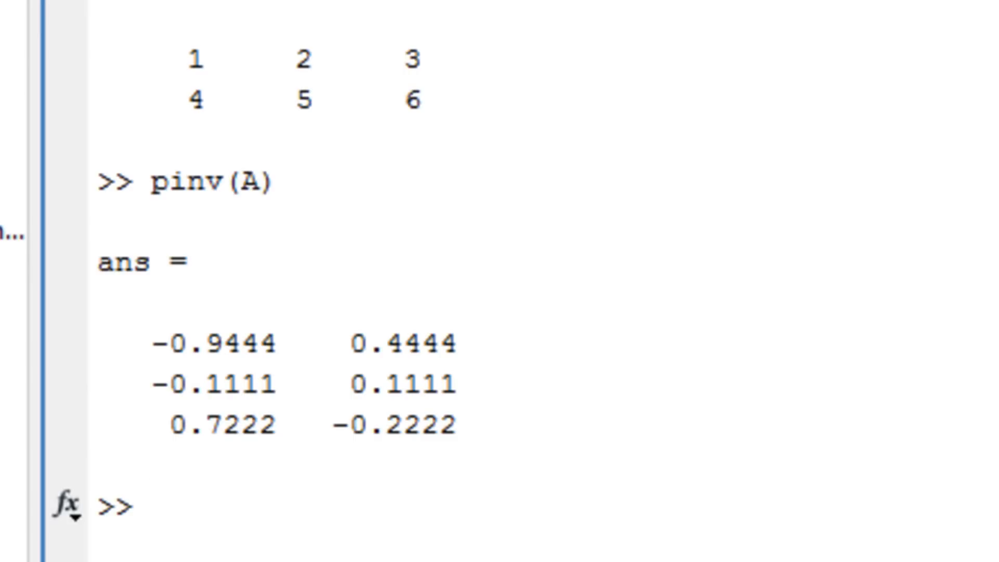
Compute A*pinv(A), confirming it returns the 2-by-2 identity.
text(A)
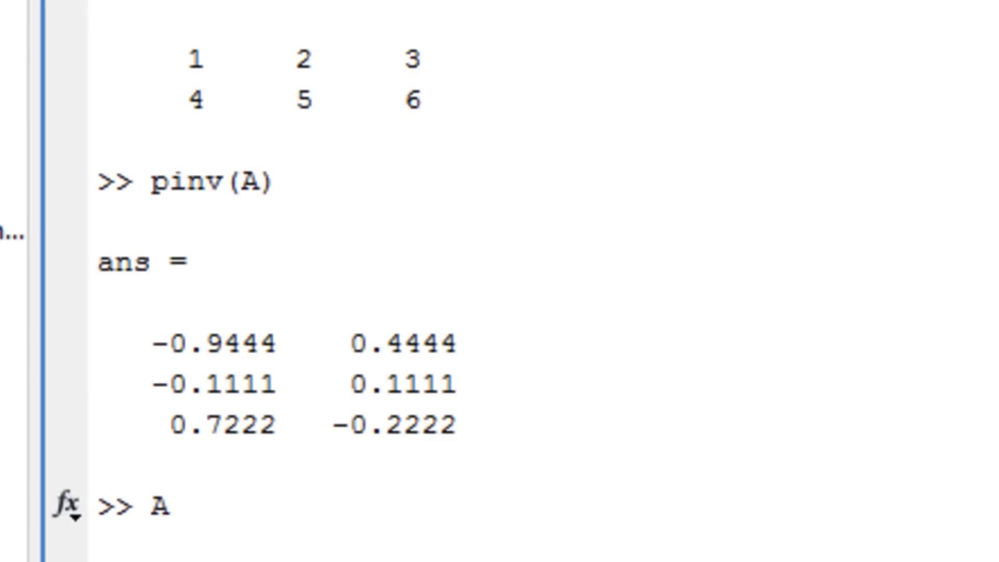
text(*)
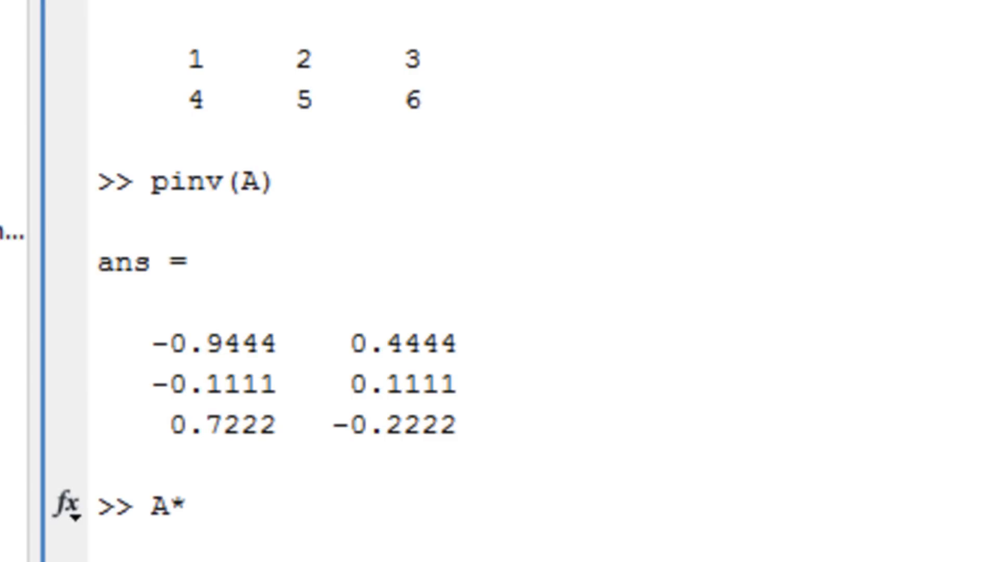
text(pinv)
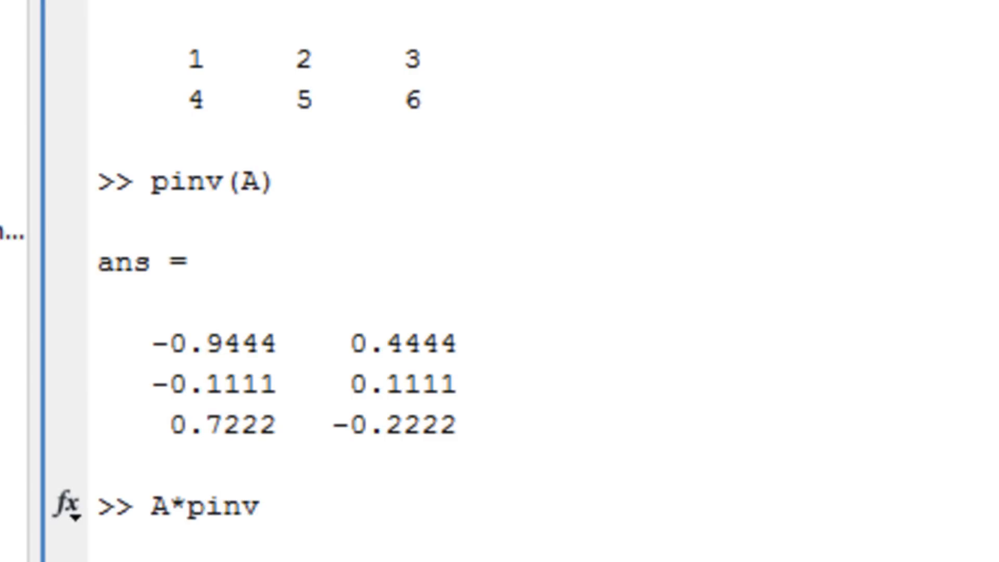
text((A))
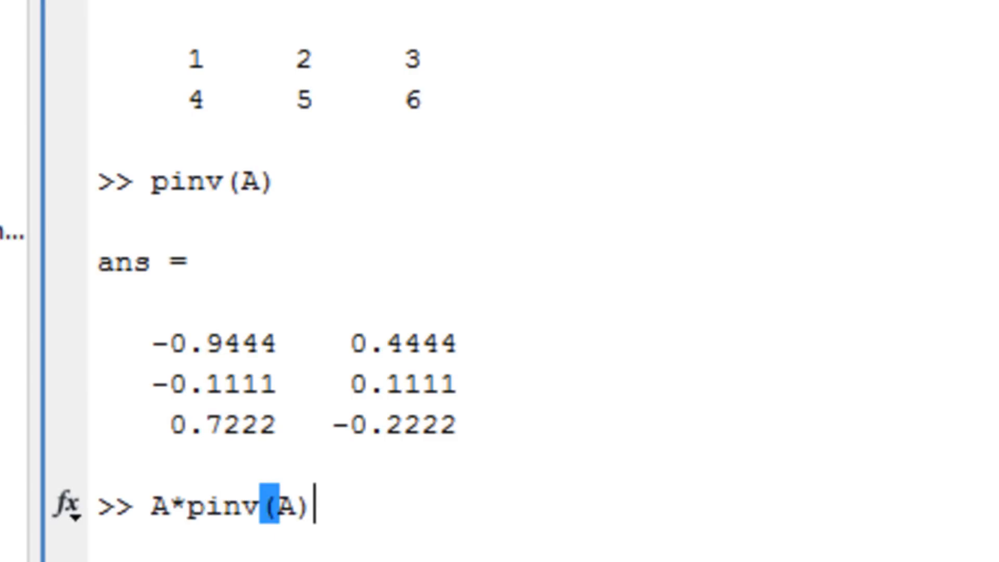
key(Return)
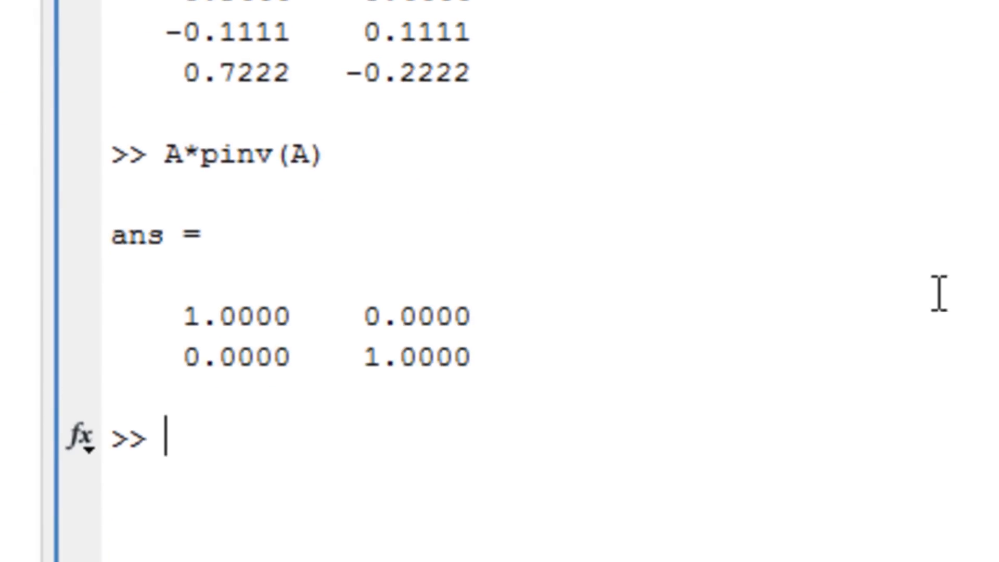
mouse_move(524, 349)
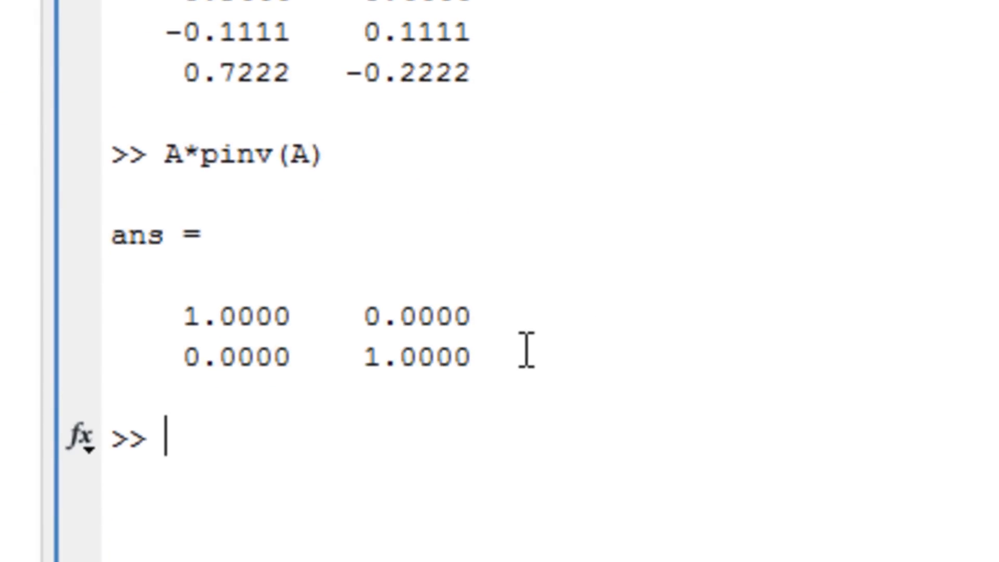
mouse_move(497, 519)
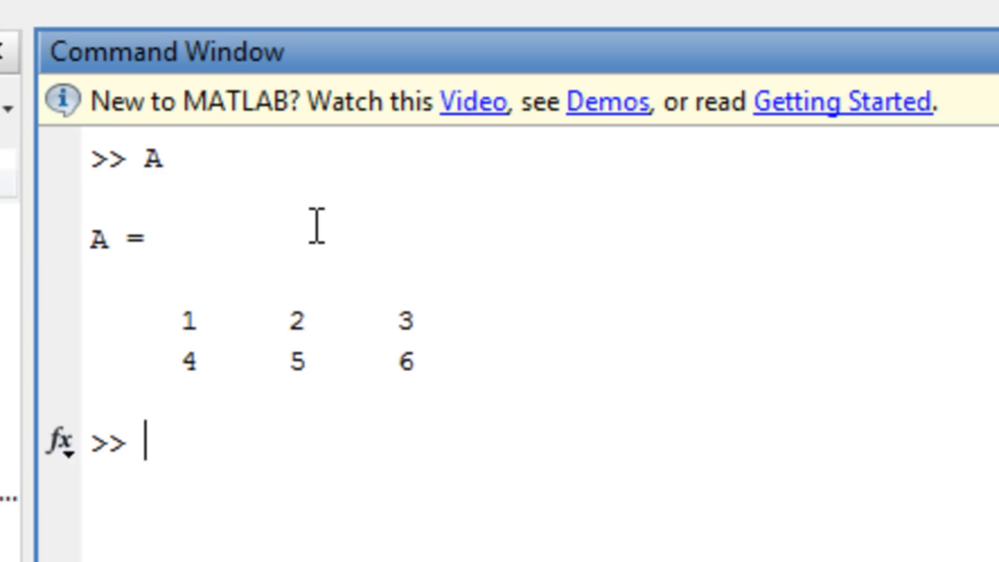
Compute A+1, A-2 and A*2 on matrix A in the Command Window.
text(a)
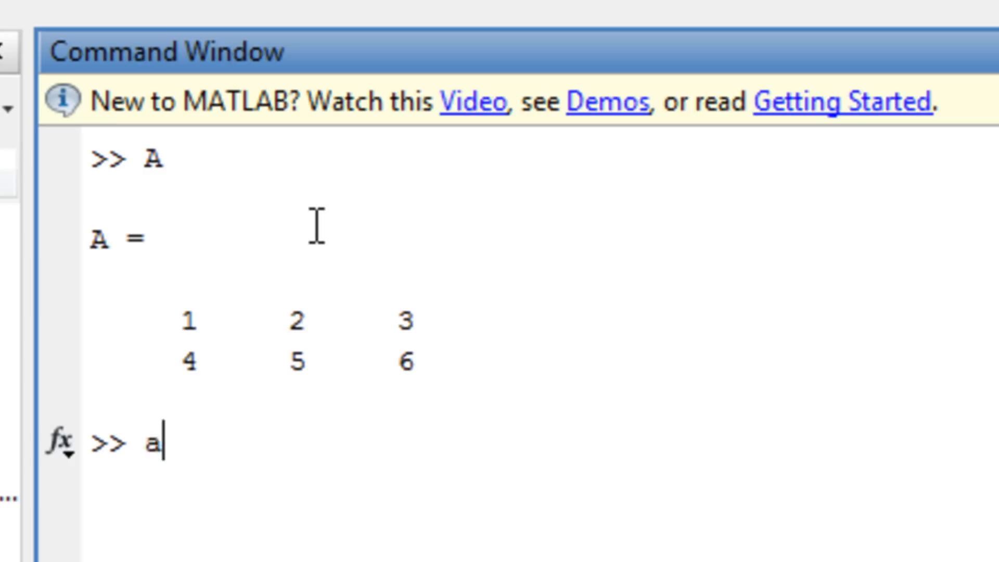
text(A+1)
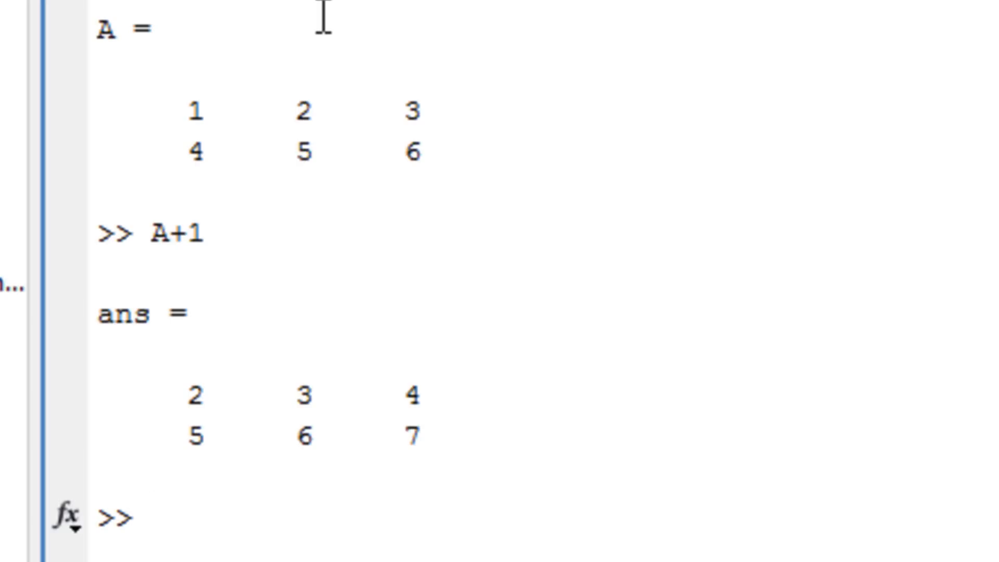
text(A-2)
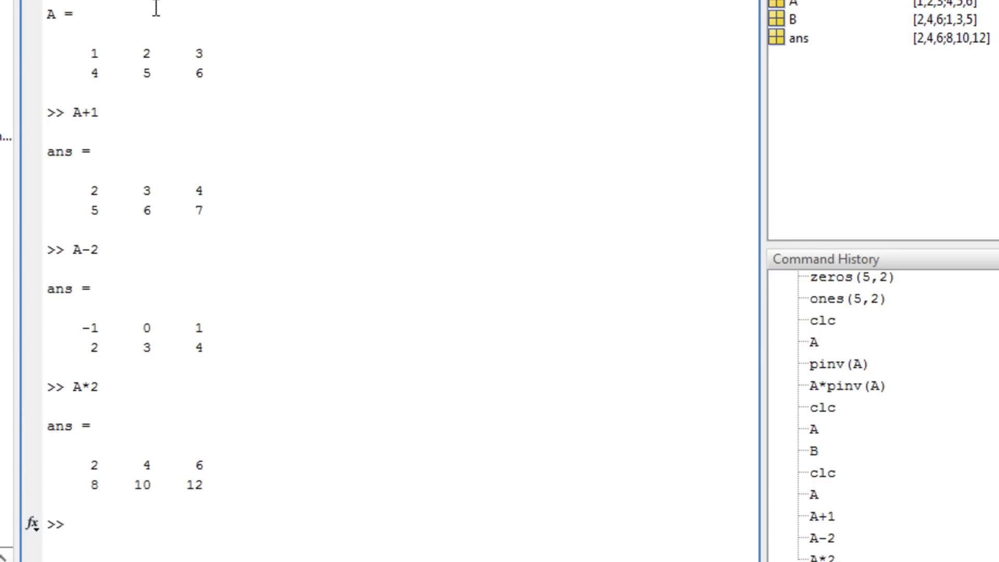
text(A)
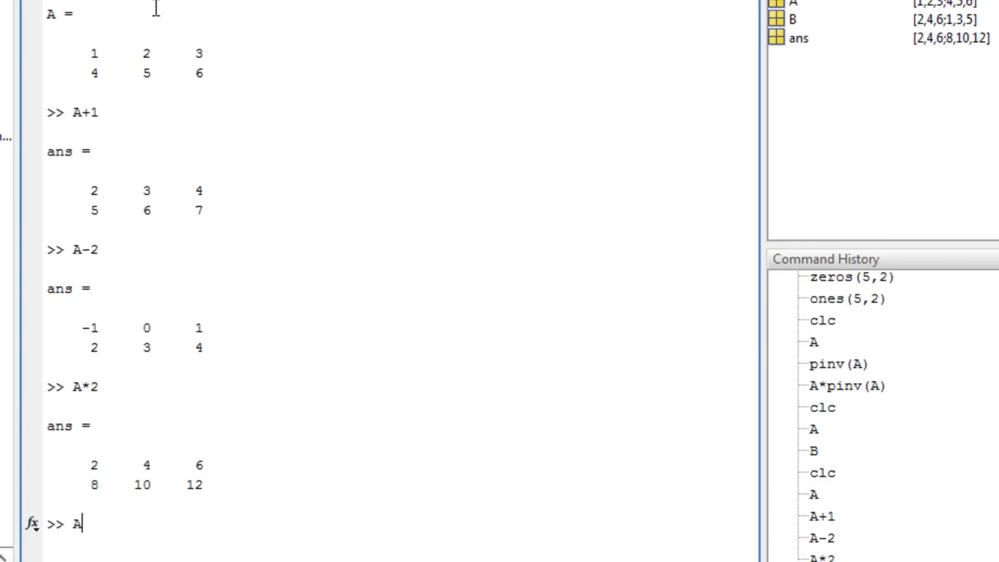
text(/)
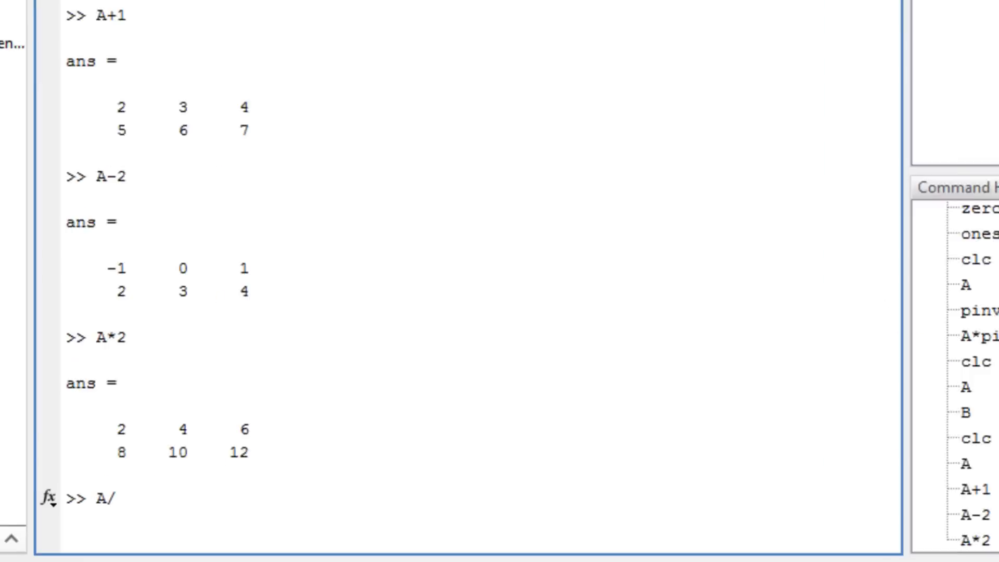